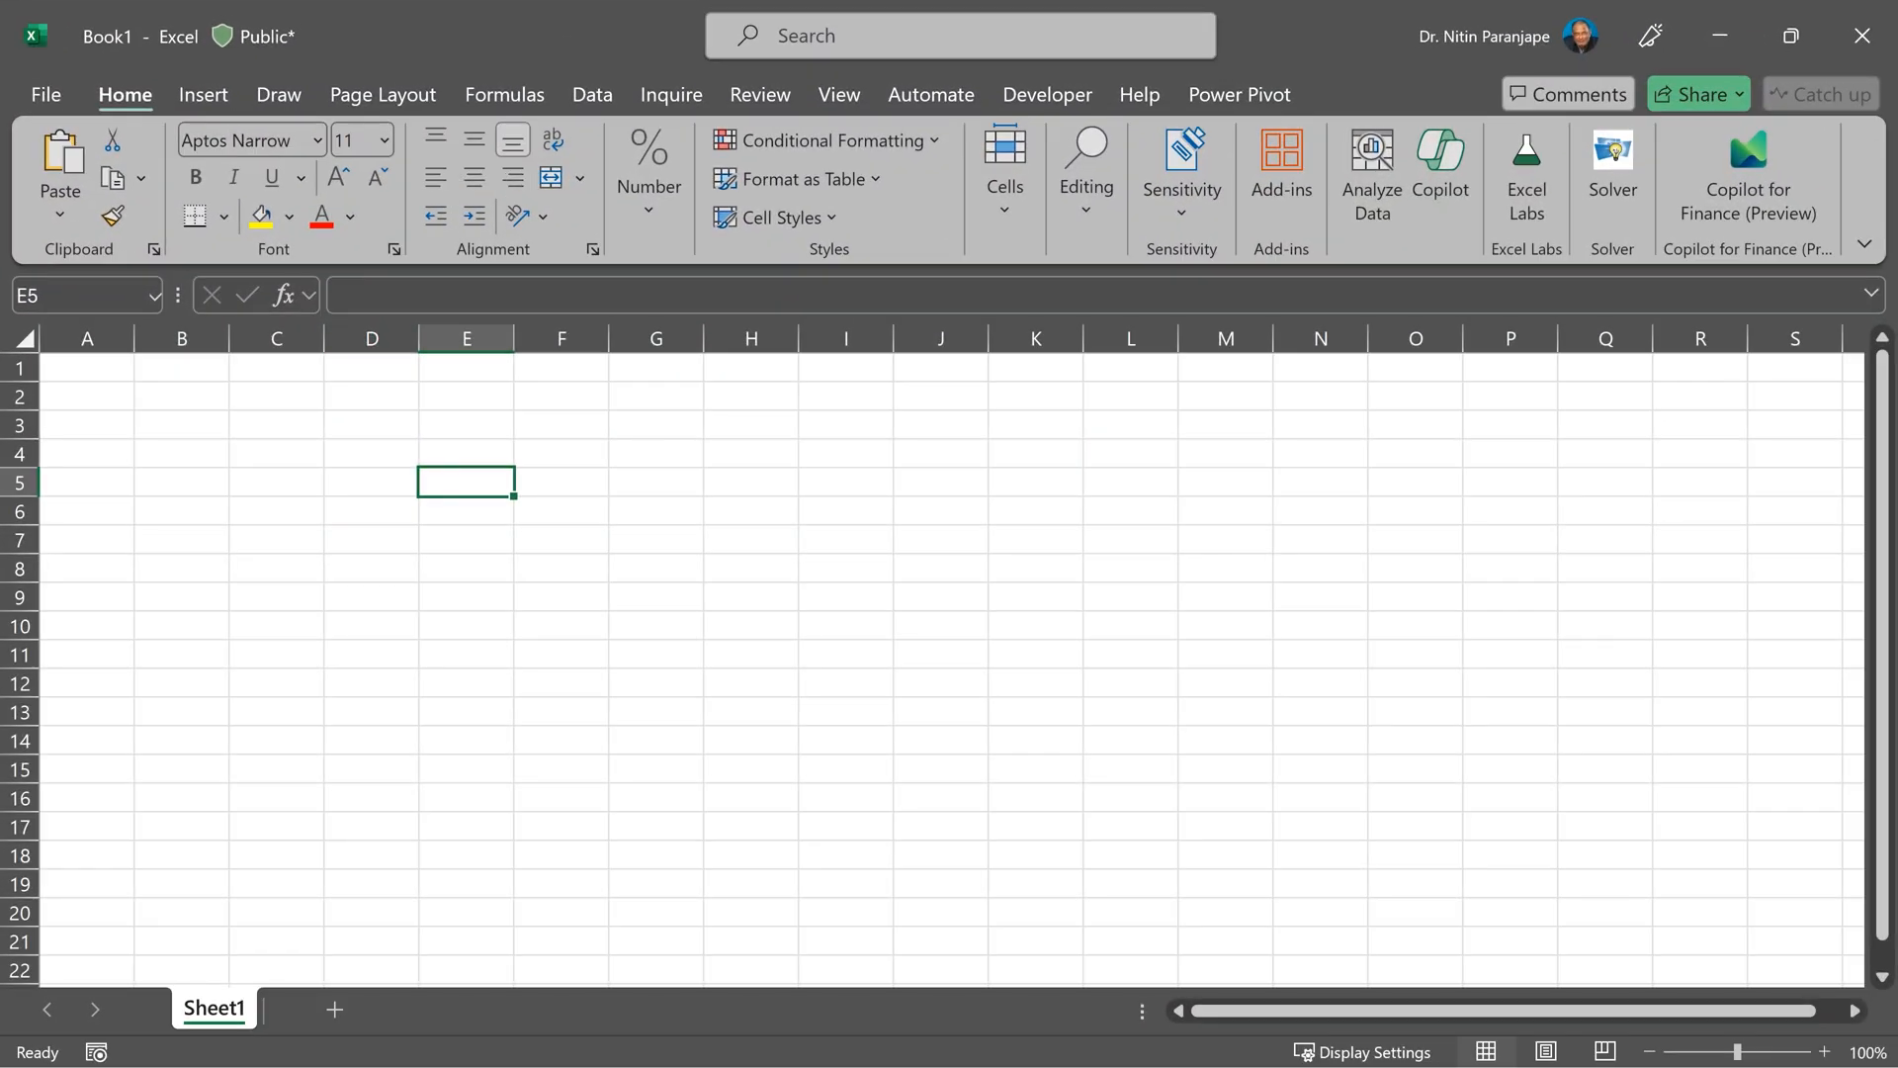
# Show the Get Data import sources from the Data tab, including From Picture
pyautogui.click(591, 95)
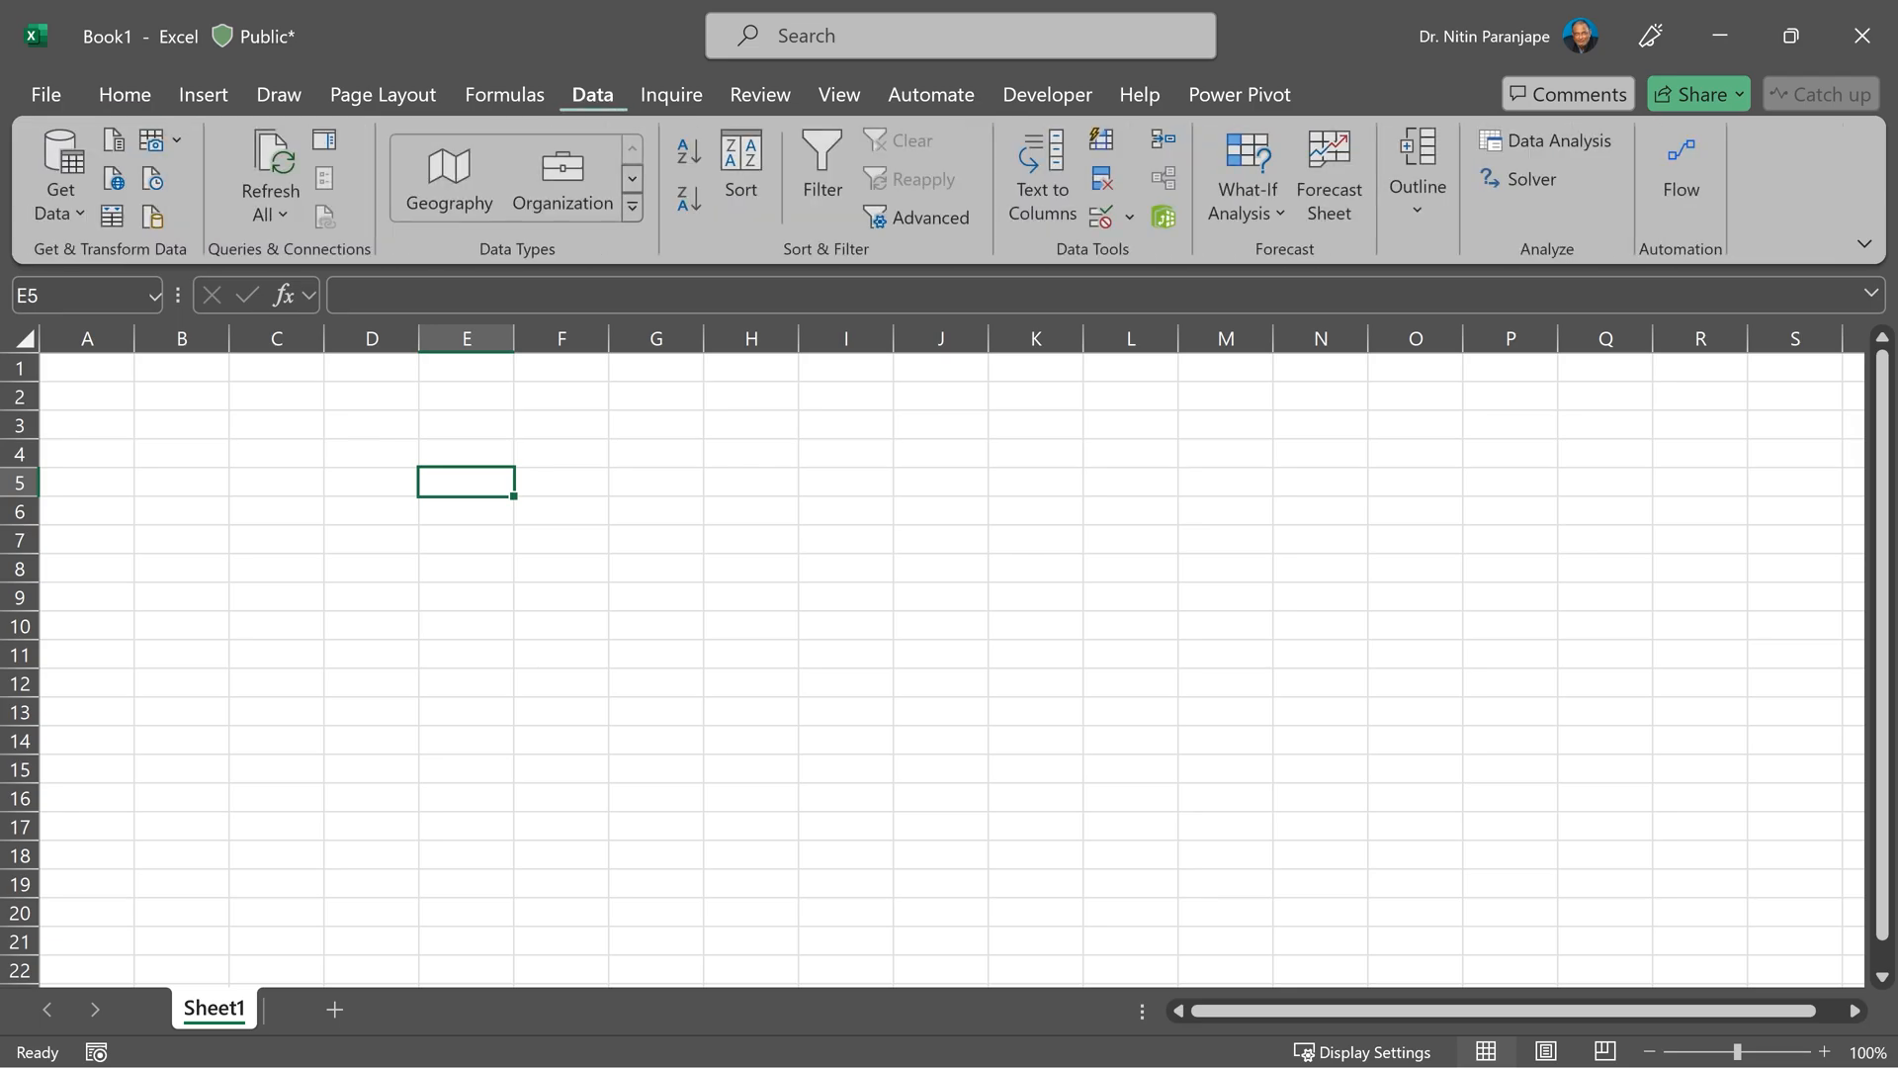
pyautogui.click(57, 176)
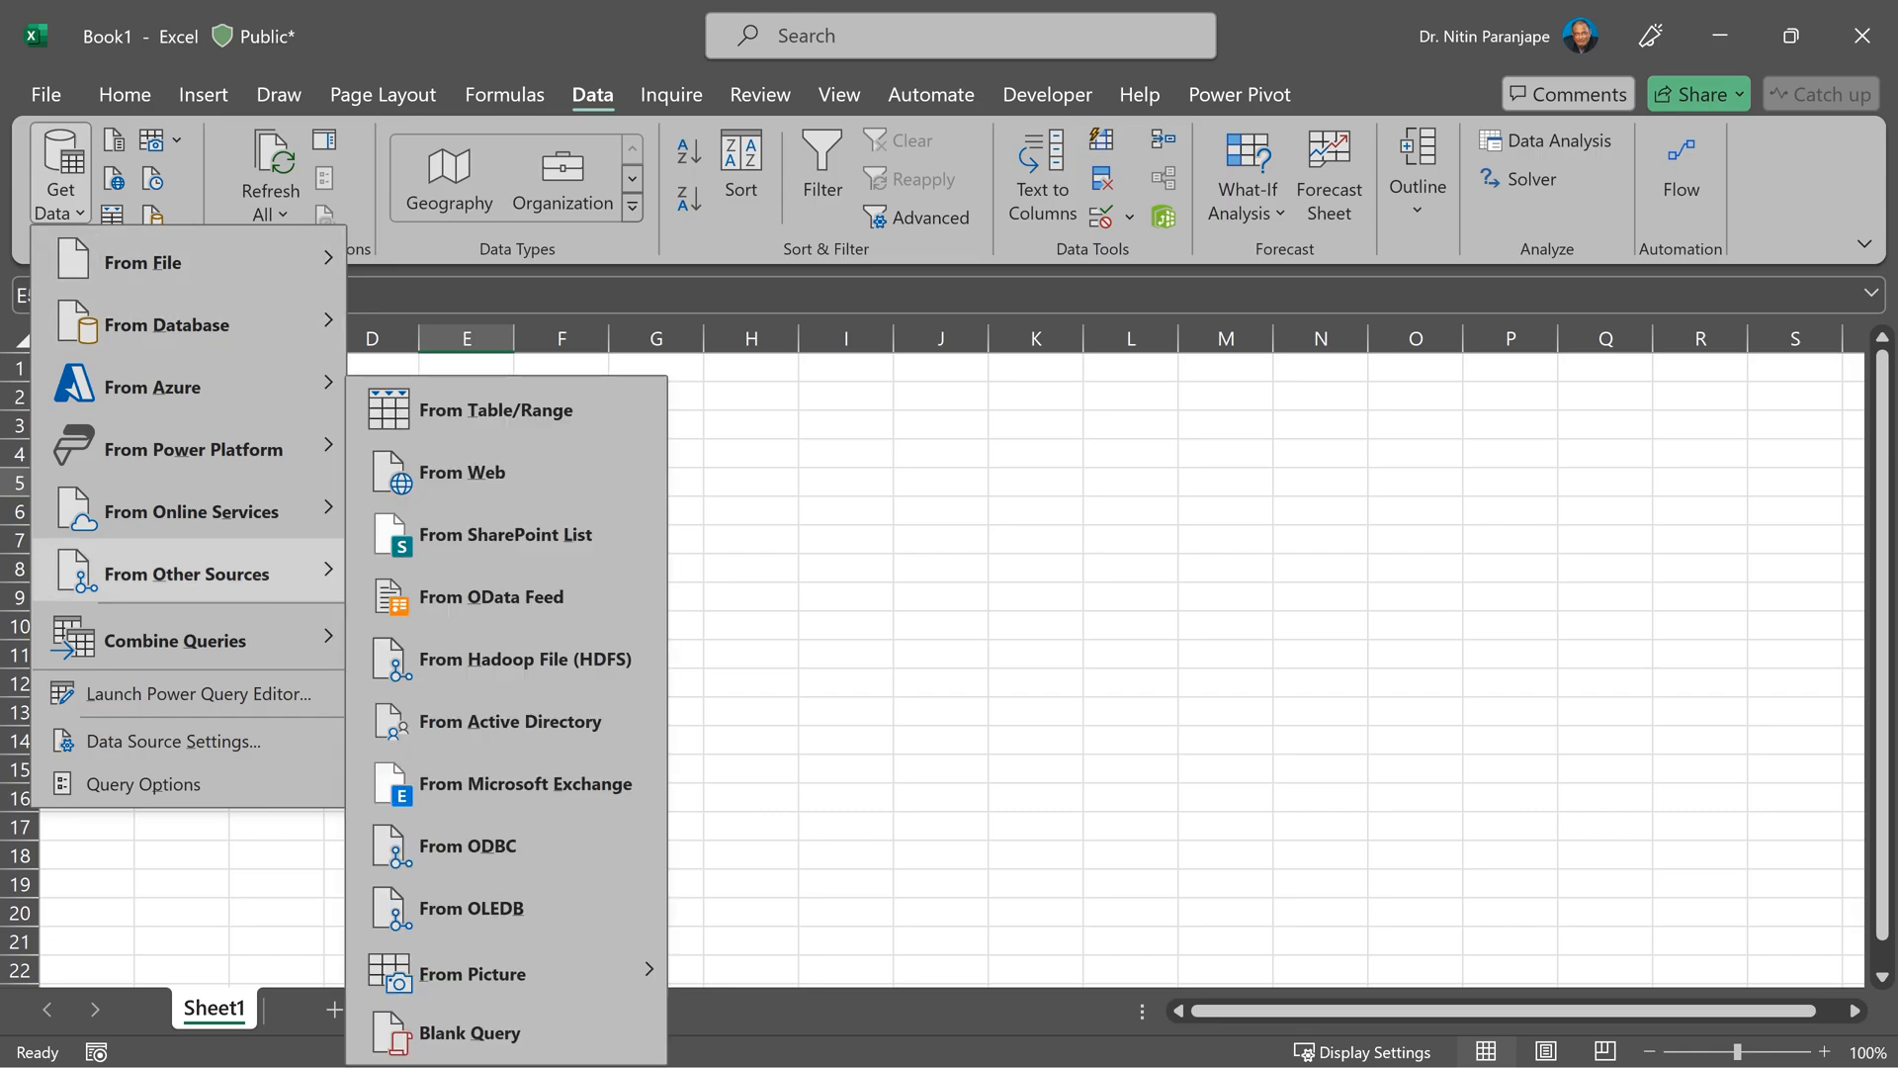
pyautogui.moveTo(477, 1032)
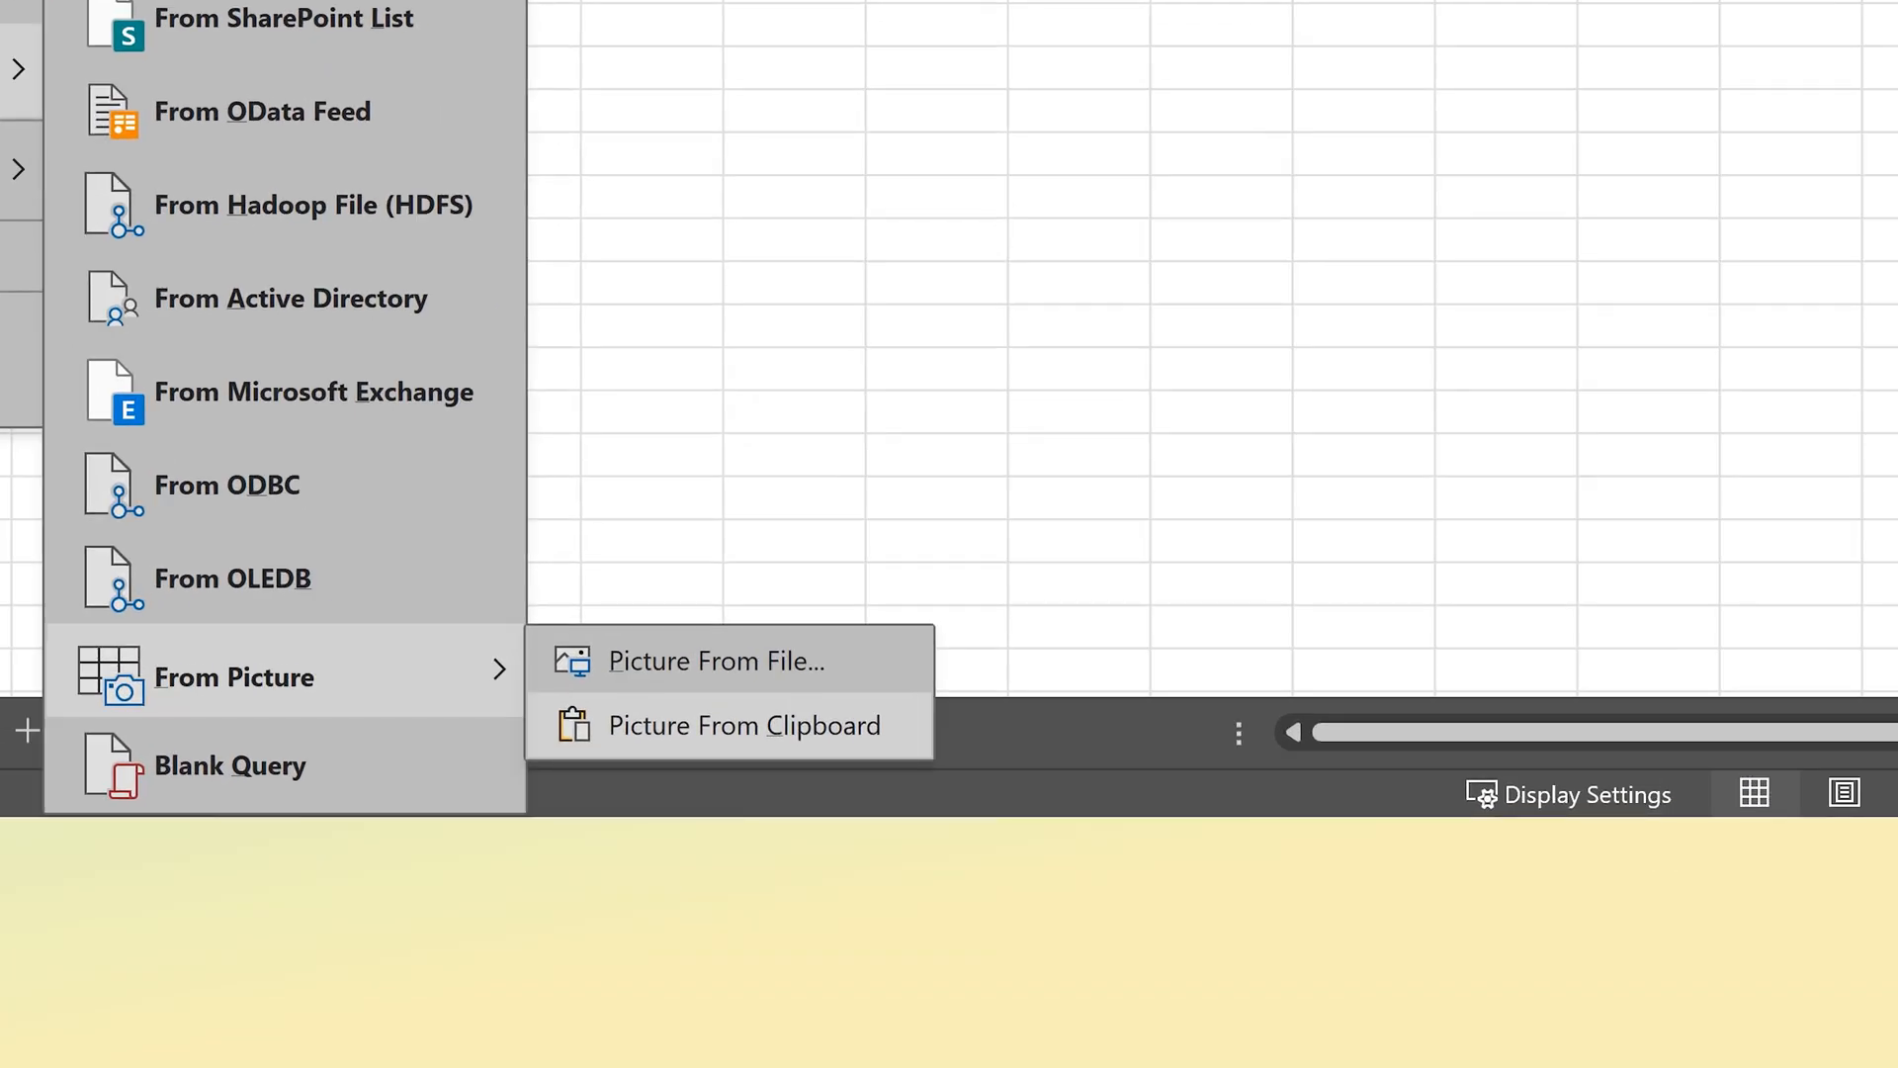
# Convert the business-acquisition table picture in the Data from Picture pane and scroll its preview
pyautogui.click(745, 723)
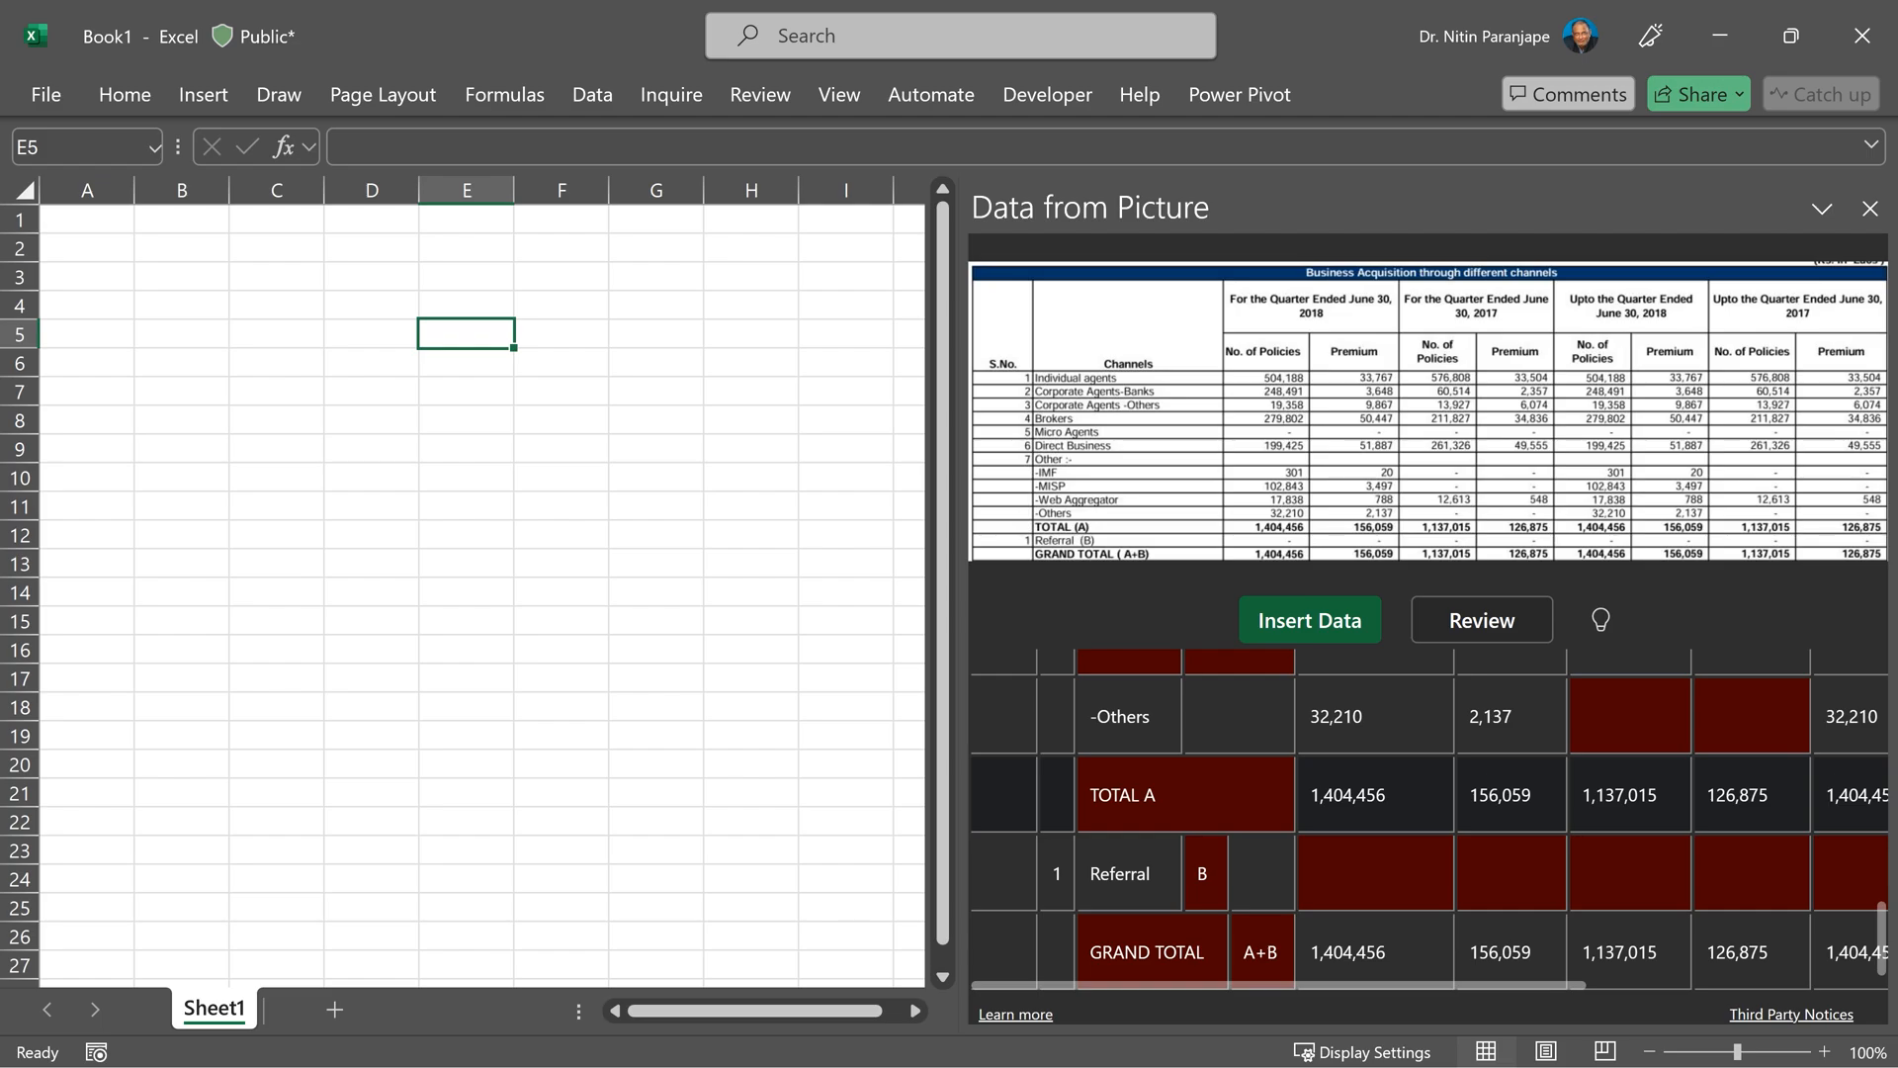
pyautogui.scroll(3)
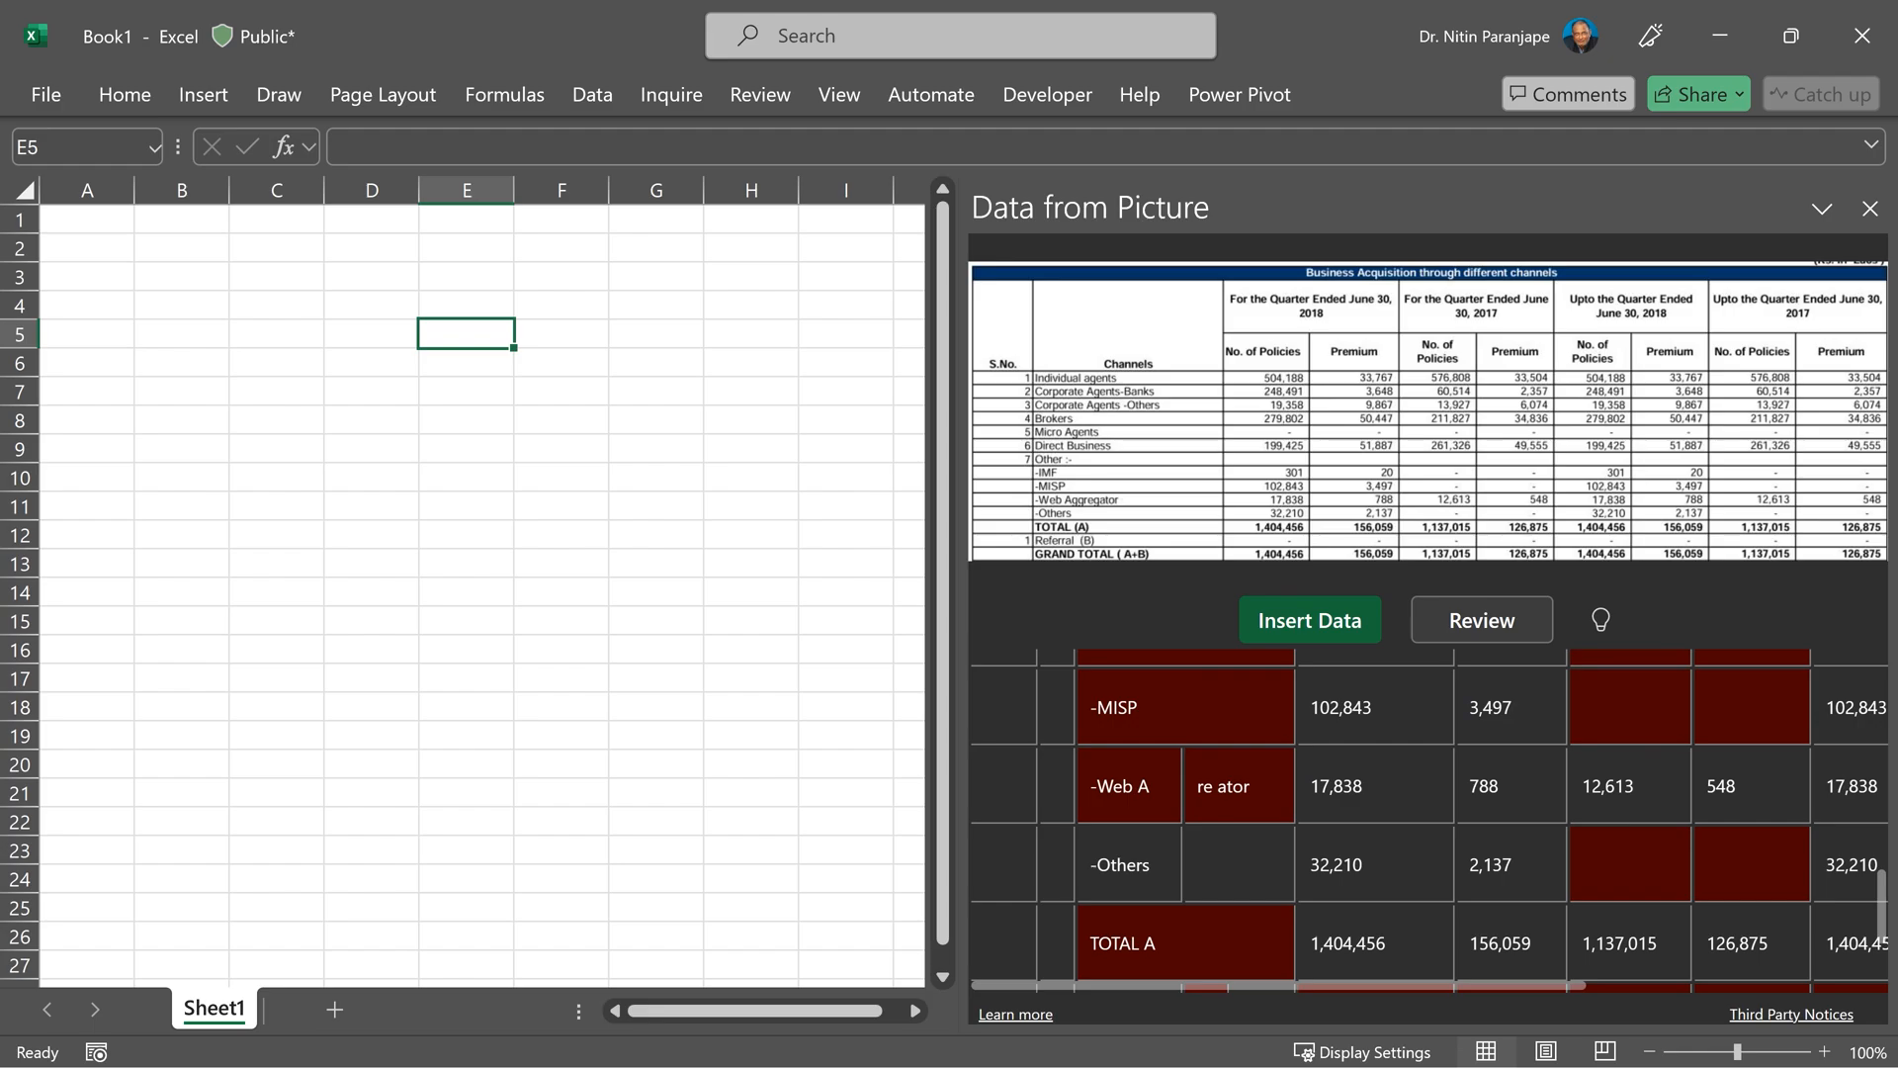
# Review flagged items, correct the title to 'Business Acquisition through different' and accept it, leaving 42 flagged
pyautogui.click(1481, 619)
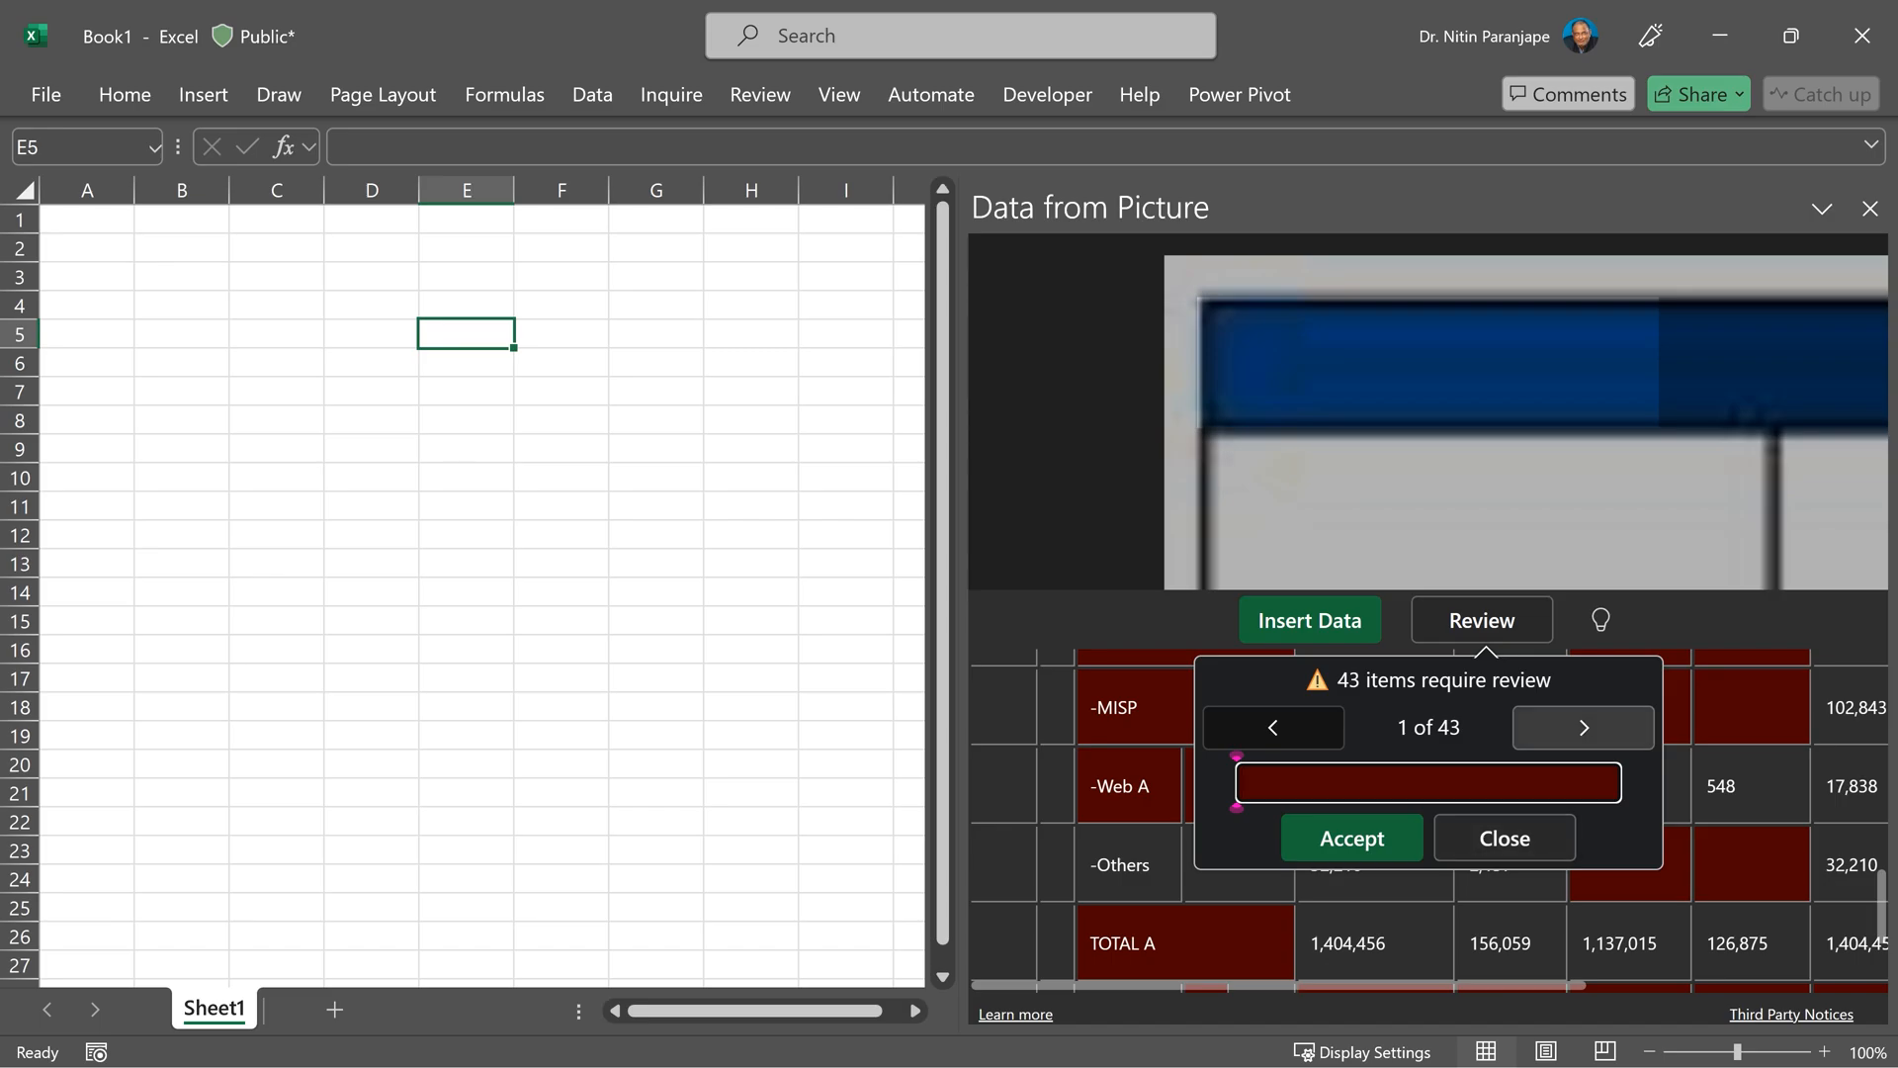
pyautogui.click(1581, 726)
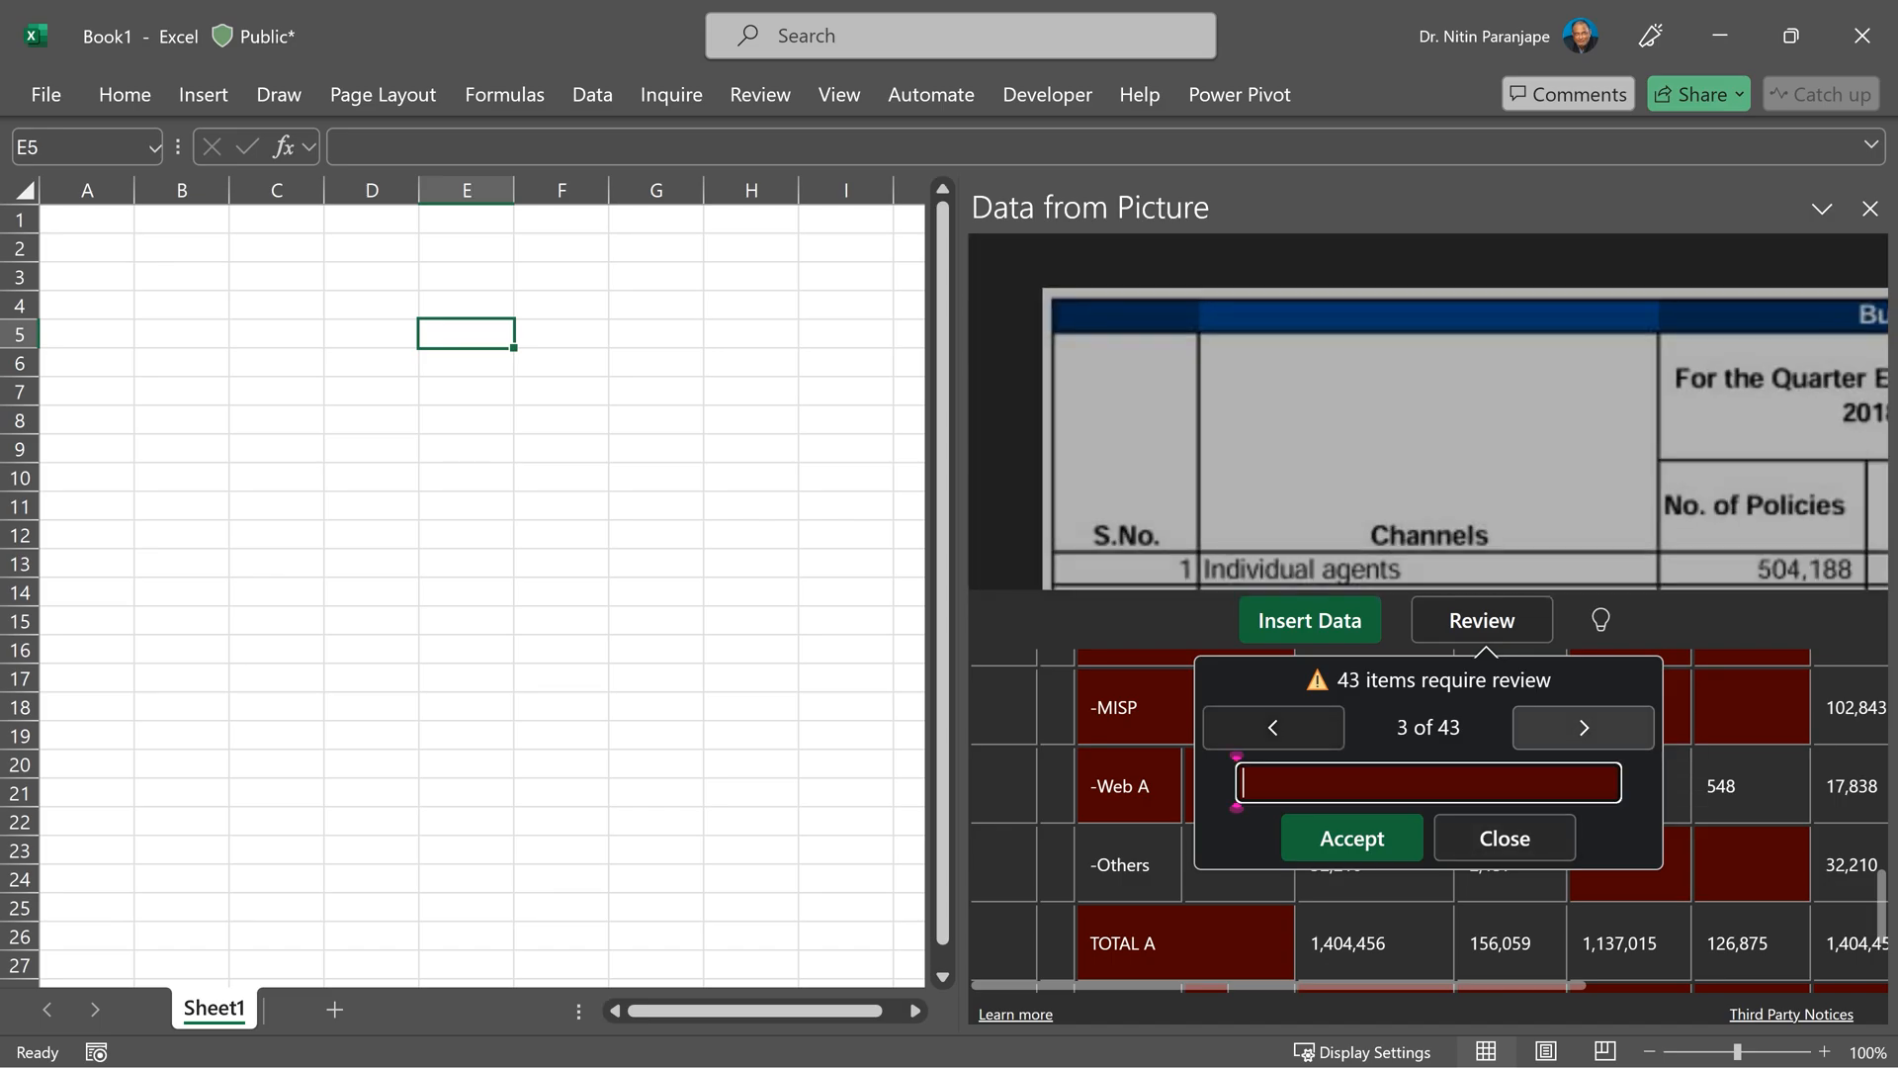
pyautogui.click(1581, 727)
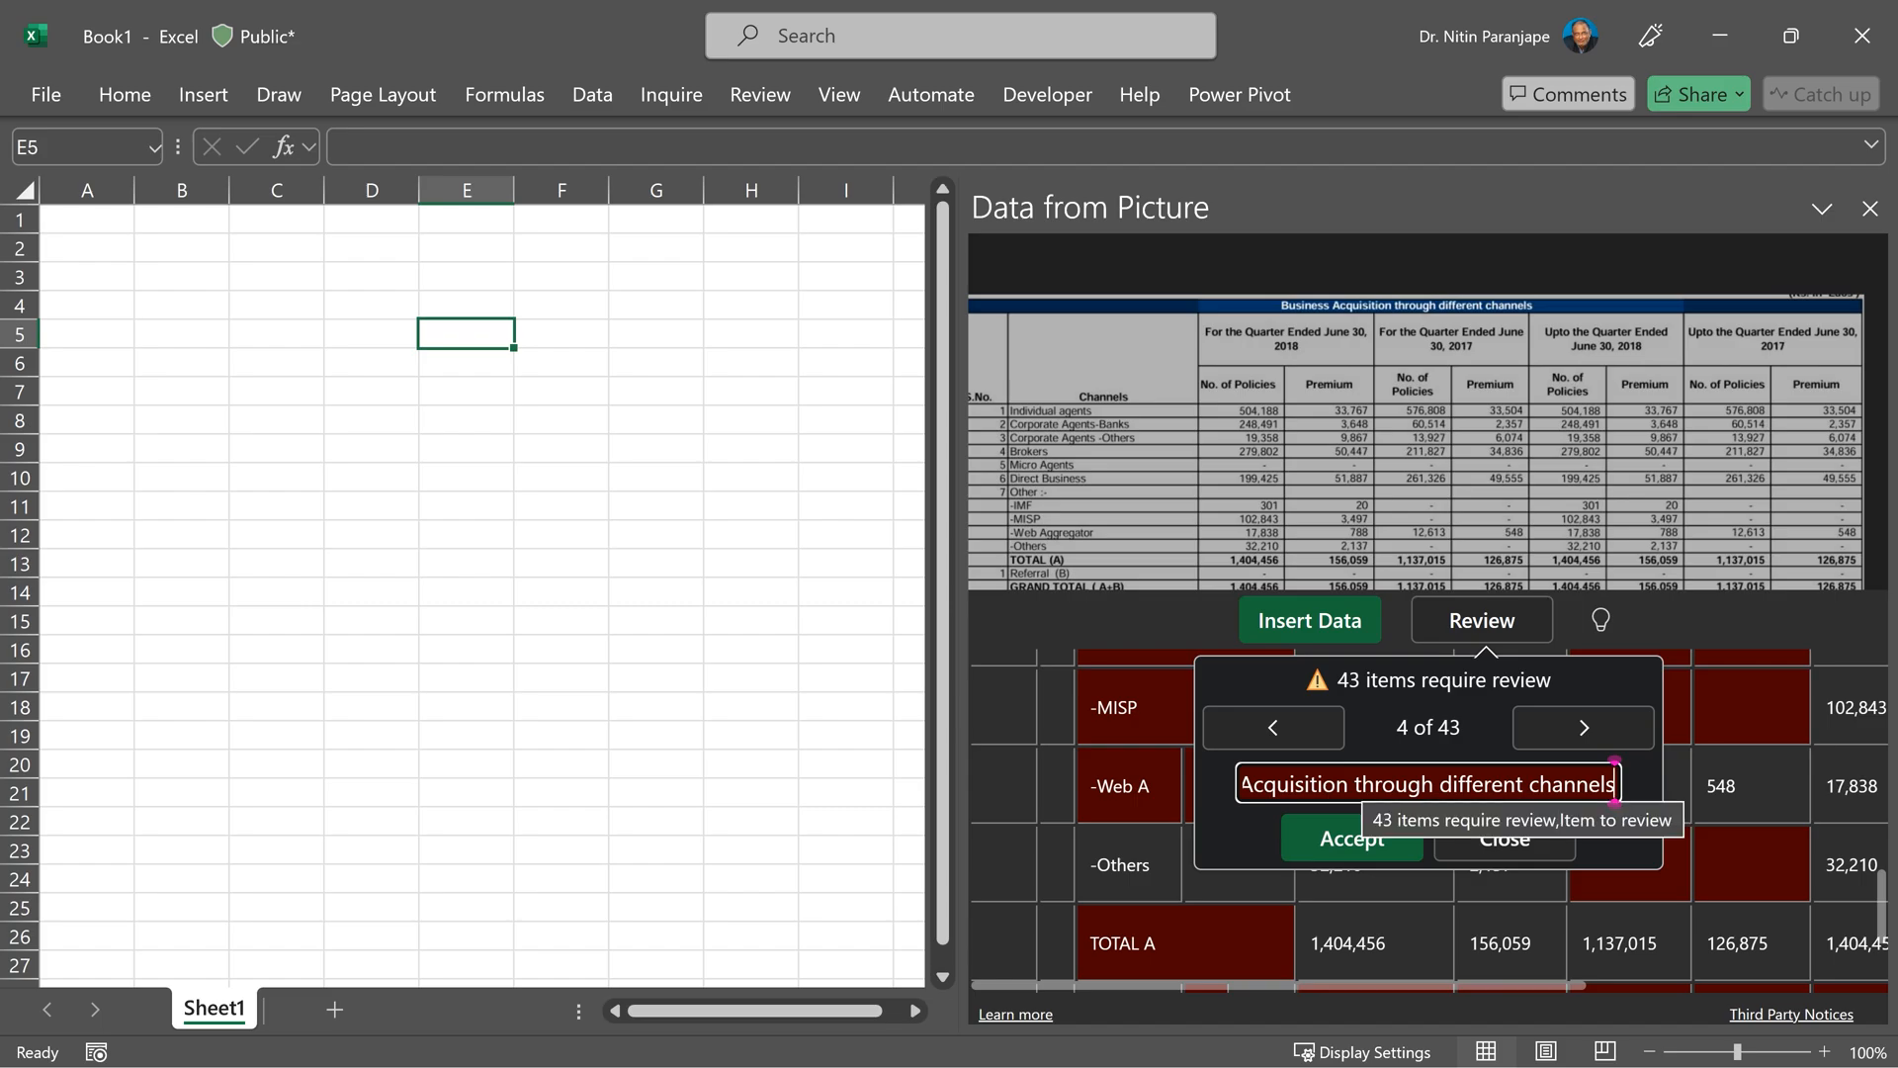
pyautogui.write('Business Acquisition through different')
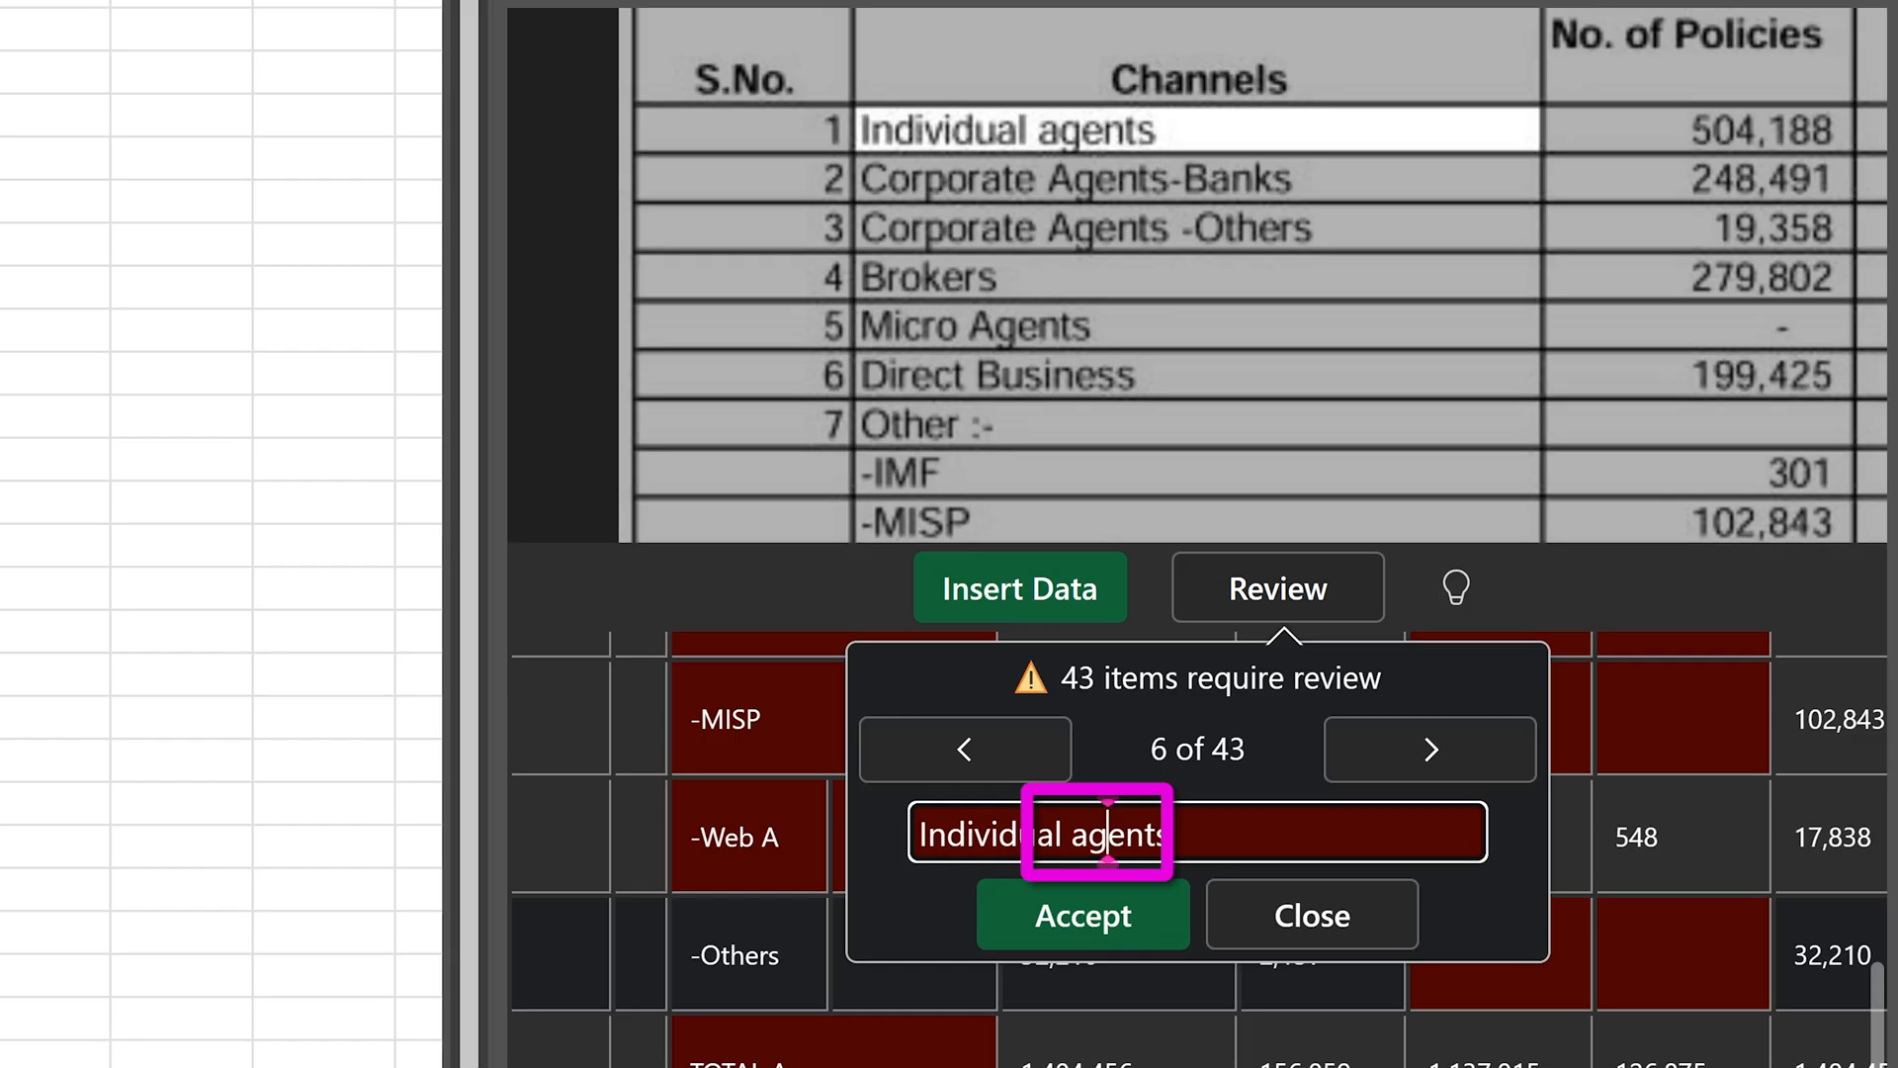
pyautogui.click(1079, 913)
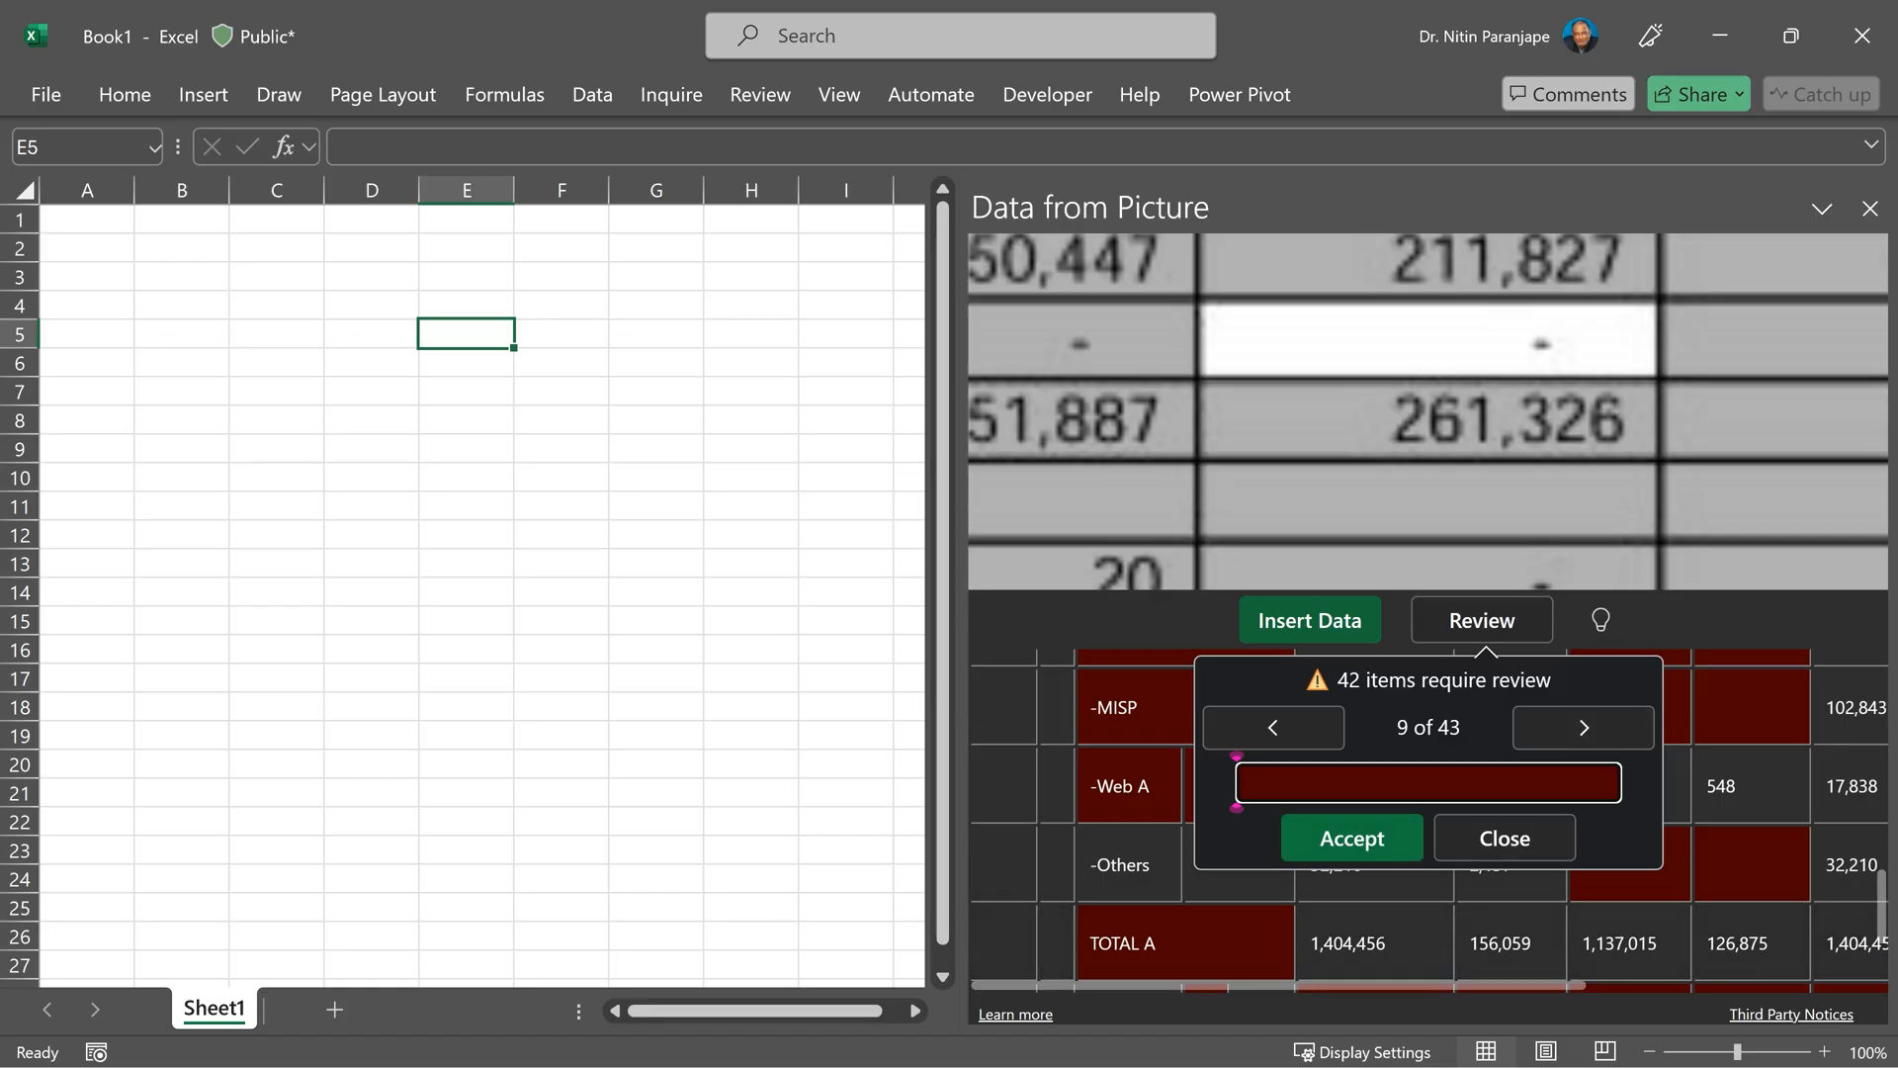
pyautogui.click(1502, 838)
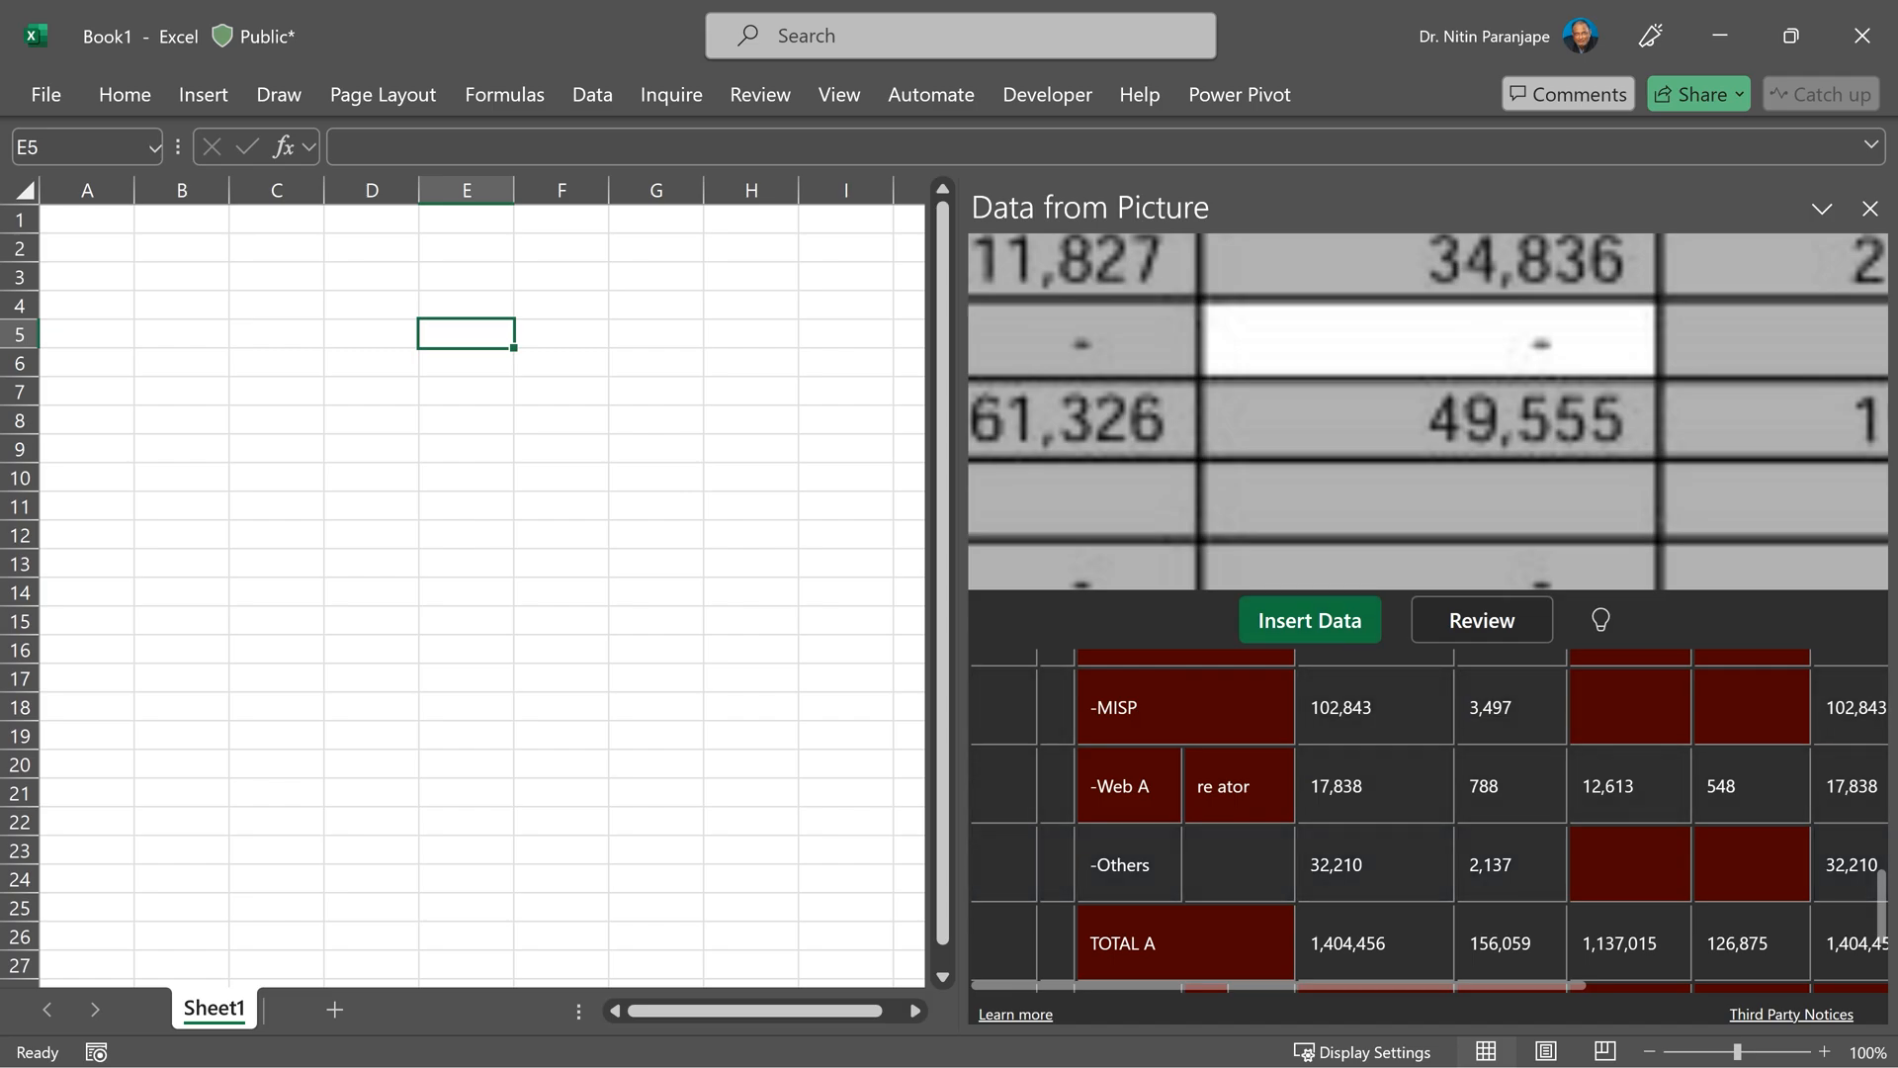
# Insert the extracted table into the worksheet anyway despite 41 unreviewed items
pyautogui.click(1309, 619)
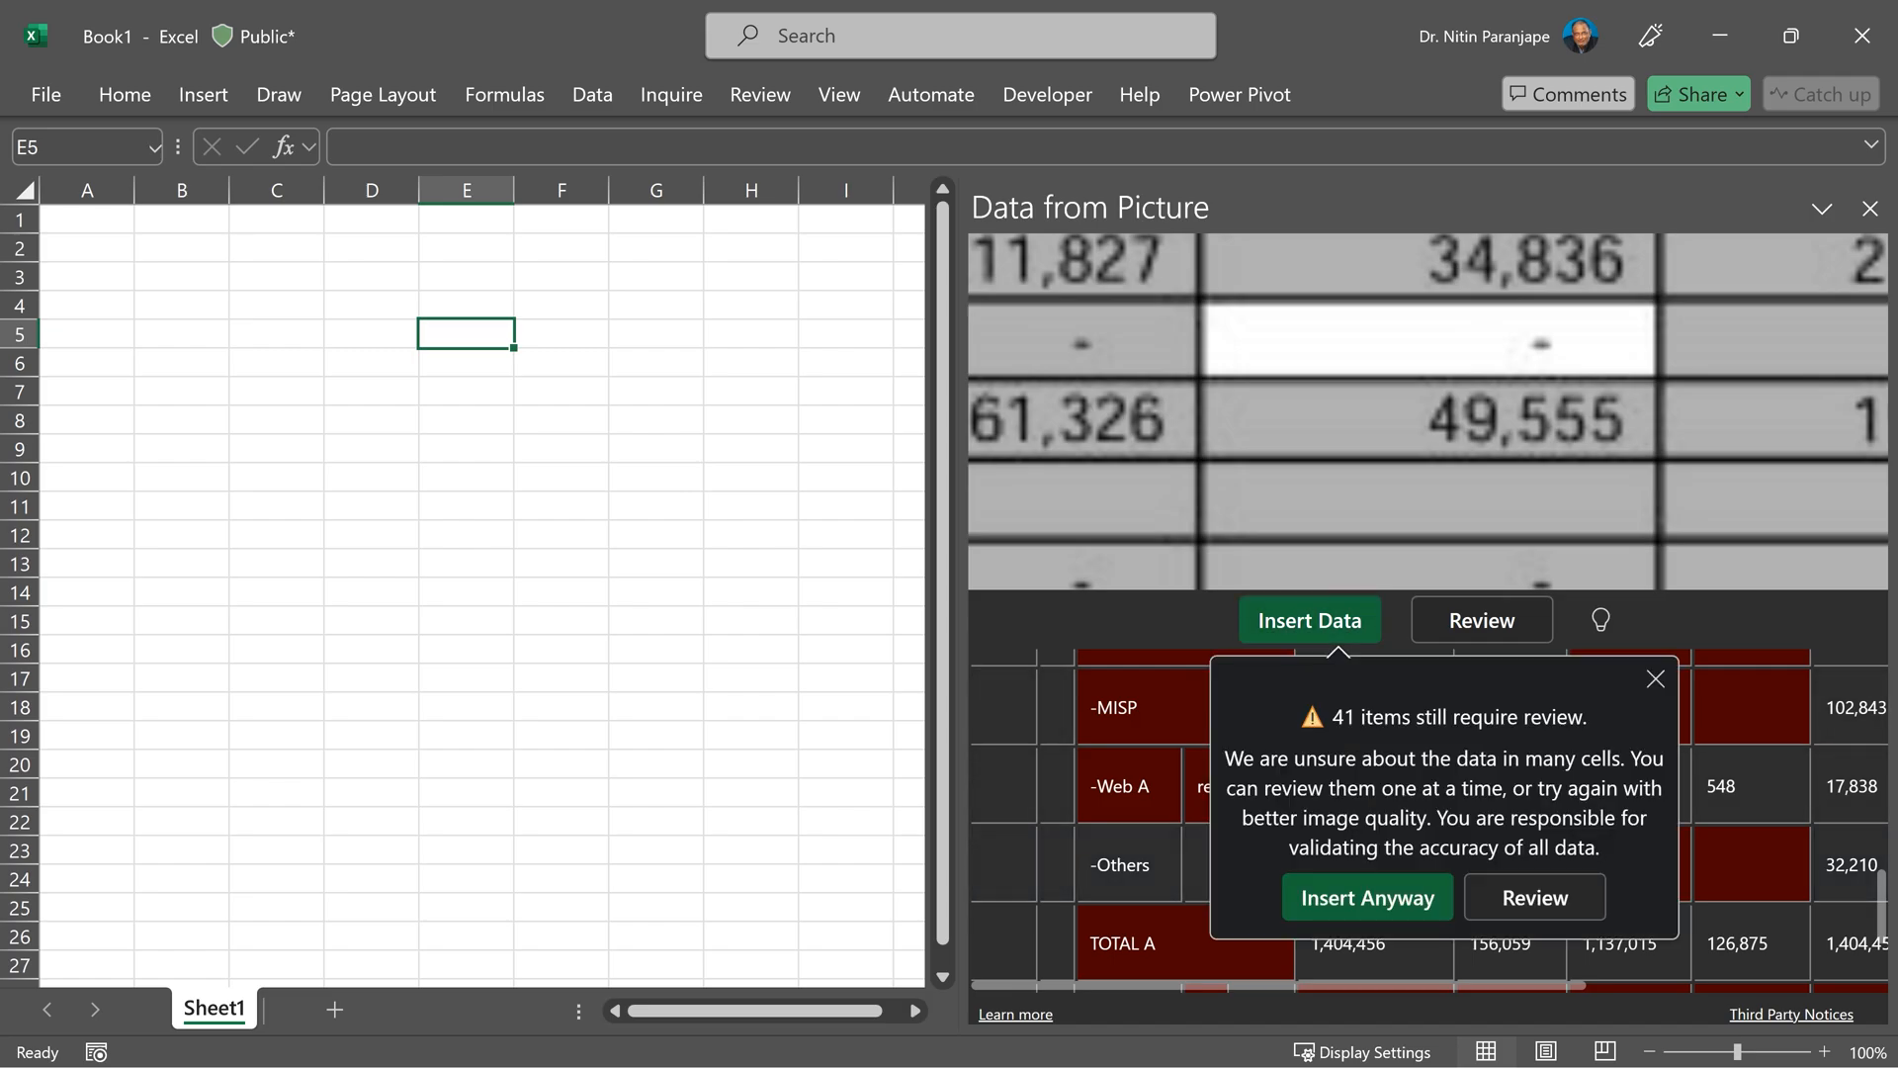
pyautogui.click(1367, 897)
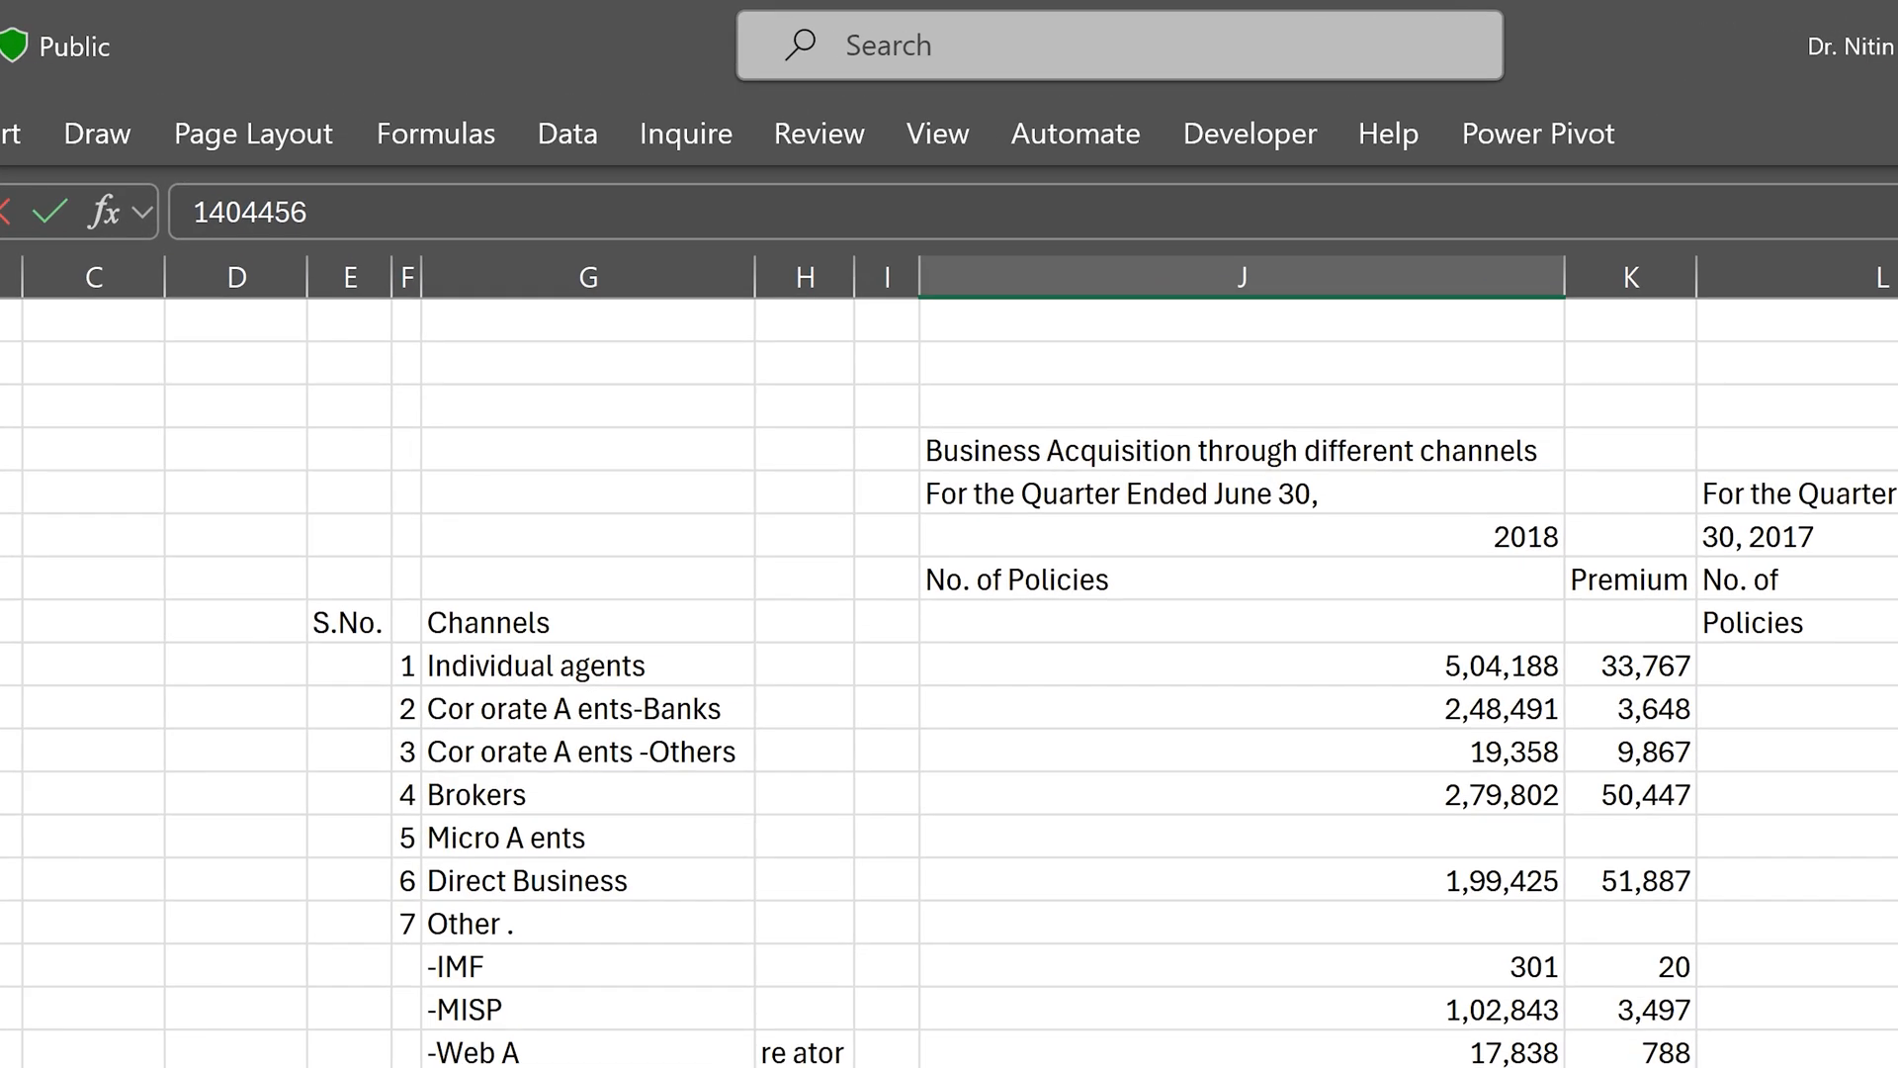
# Jump from a No. of Policies cell to the bottom of column J below GRAND TOTAL
pyautogui.click(235, 277)
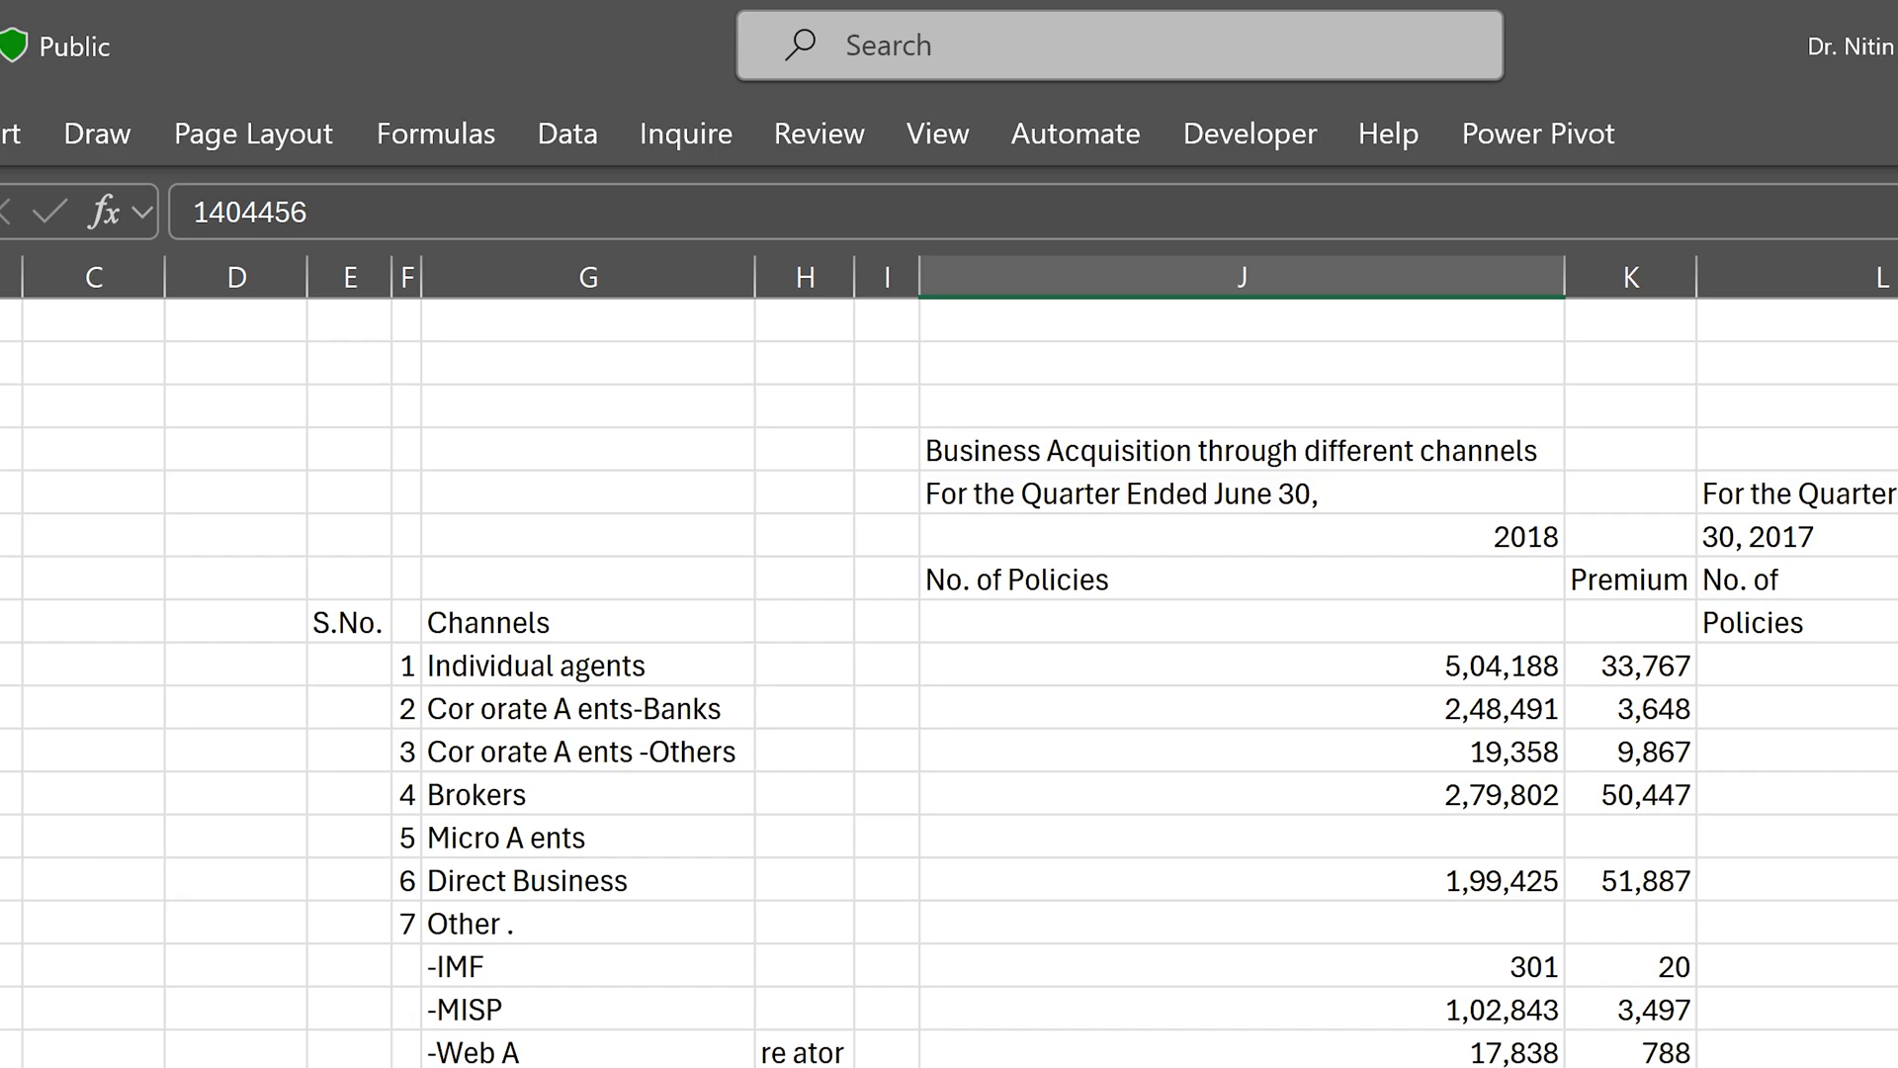
pyautogui.press('ctrl+1')
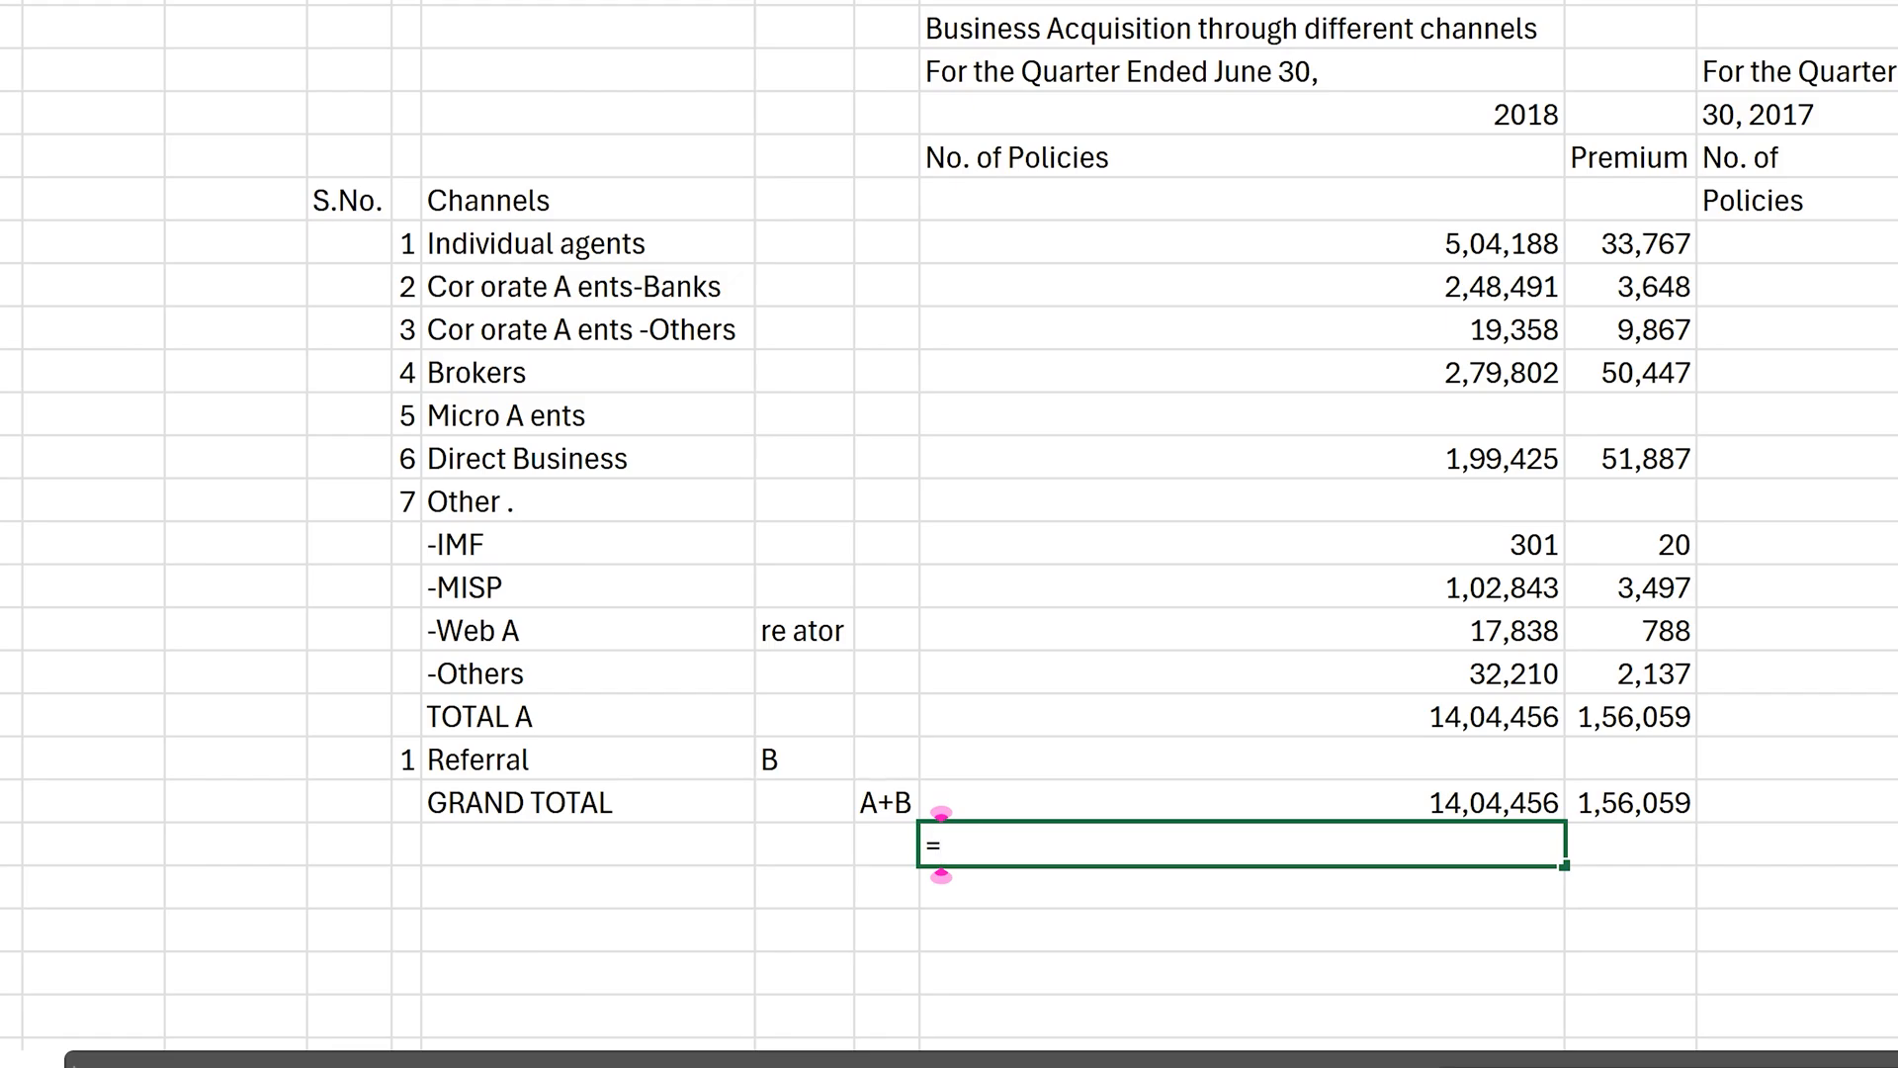
# Enter =SUM(J23 in the cell below GRAND TOTAL to begin the formula
pyautogui.write('=SUM(J23')
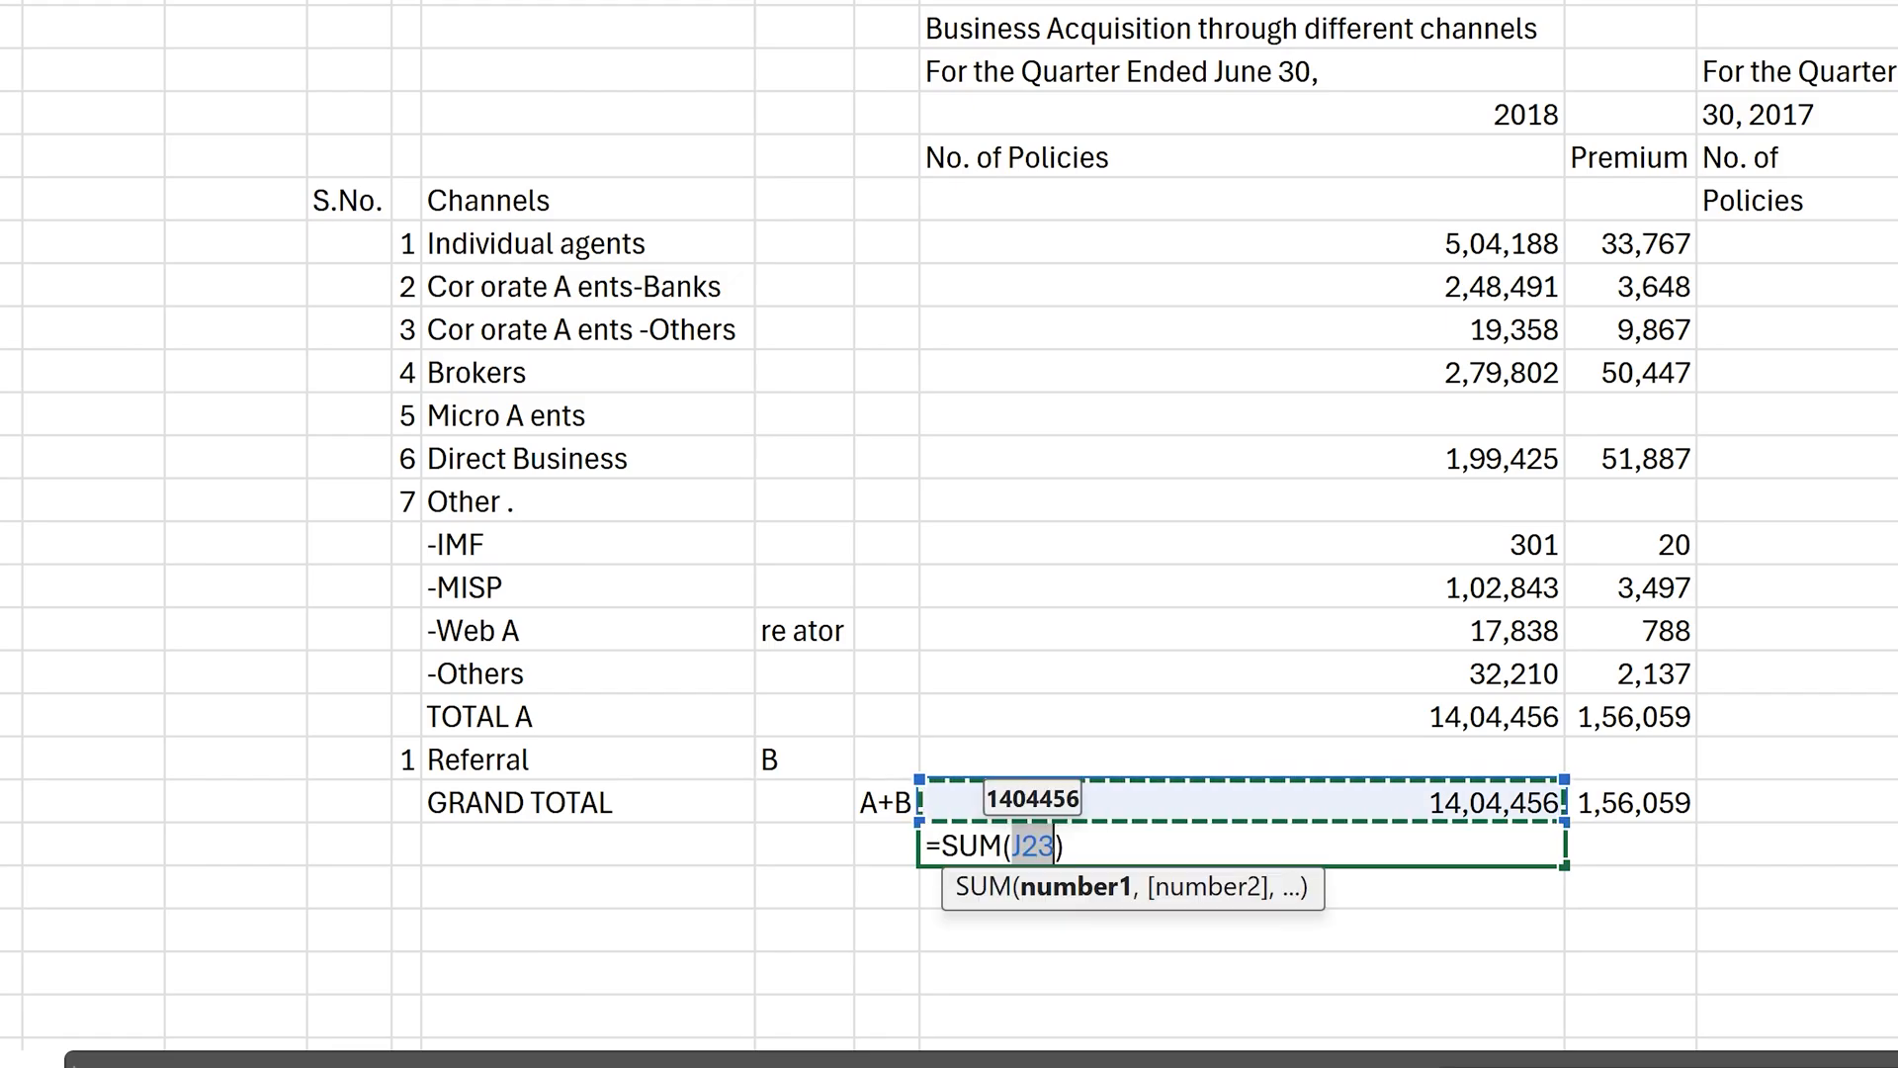
pyautogui.press('Return')
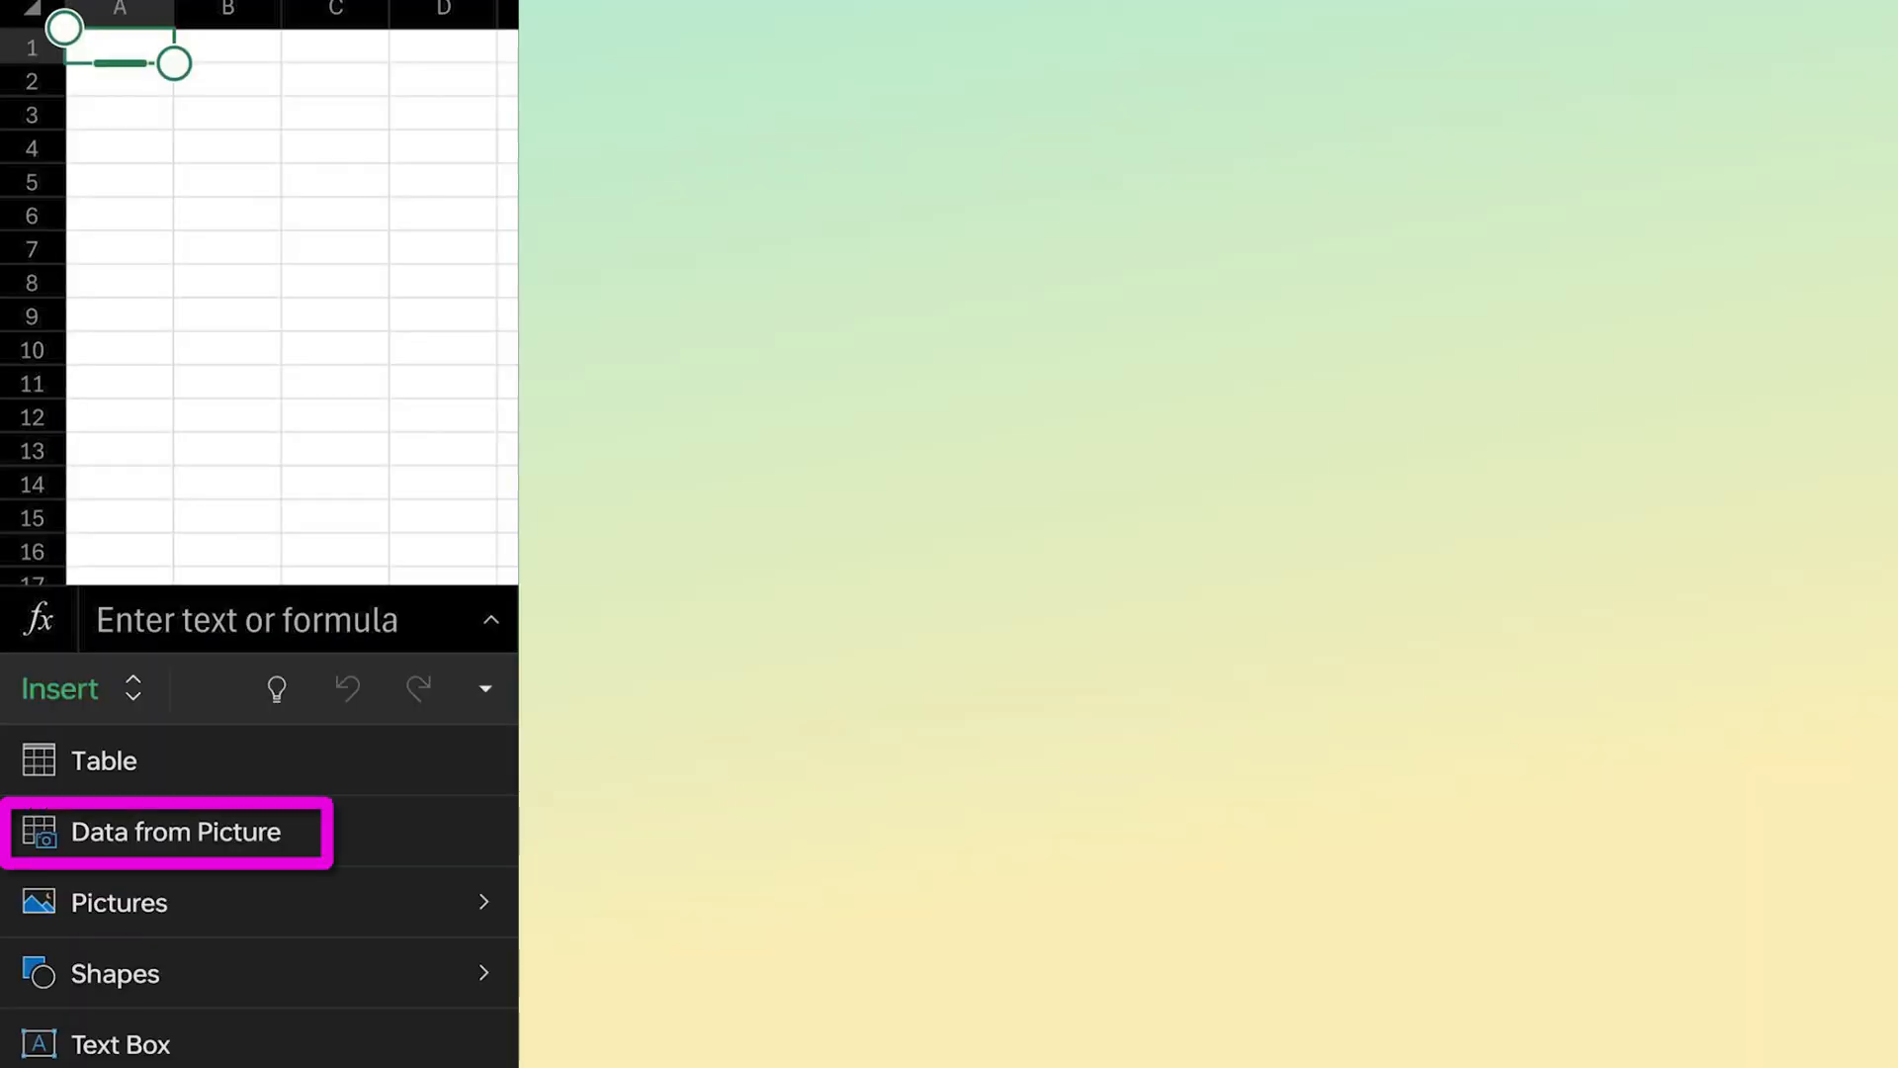
# Photograph the printed microphone specification table with Data from Picture and insert its rows into the mobile sheet
pyautogui.click(176, 832)
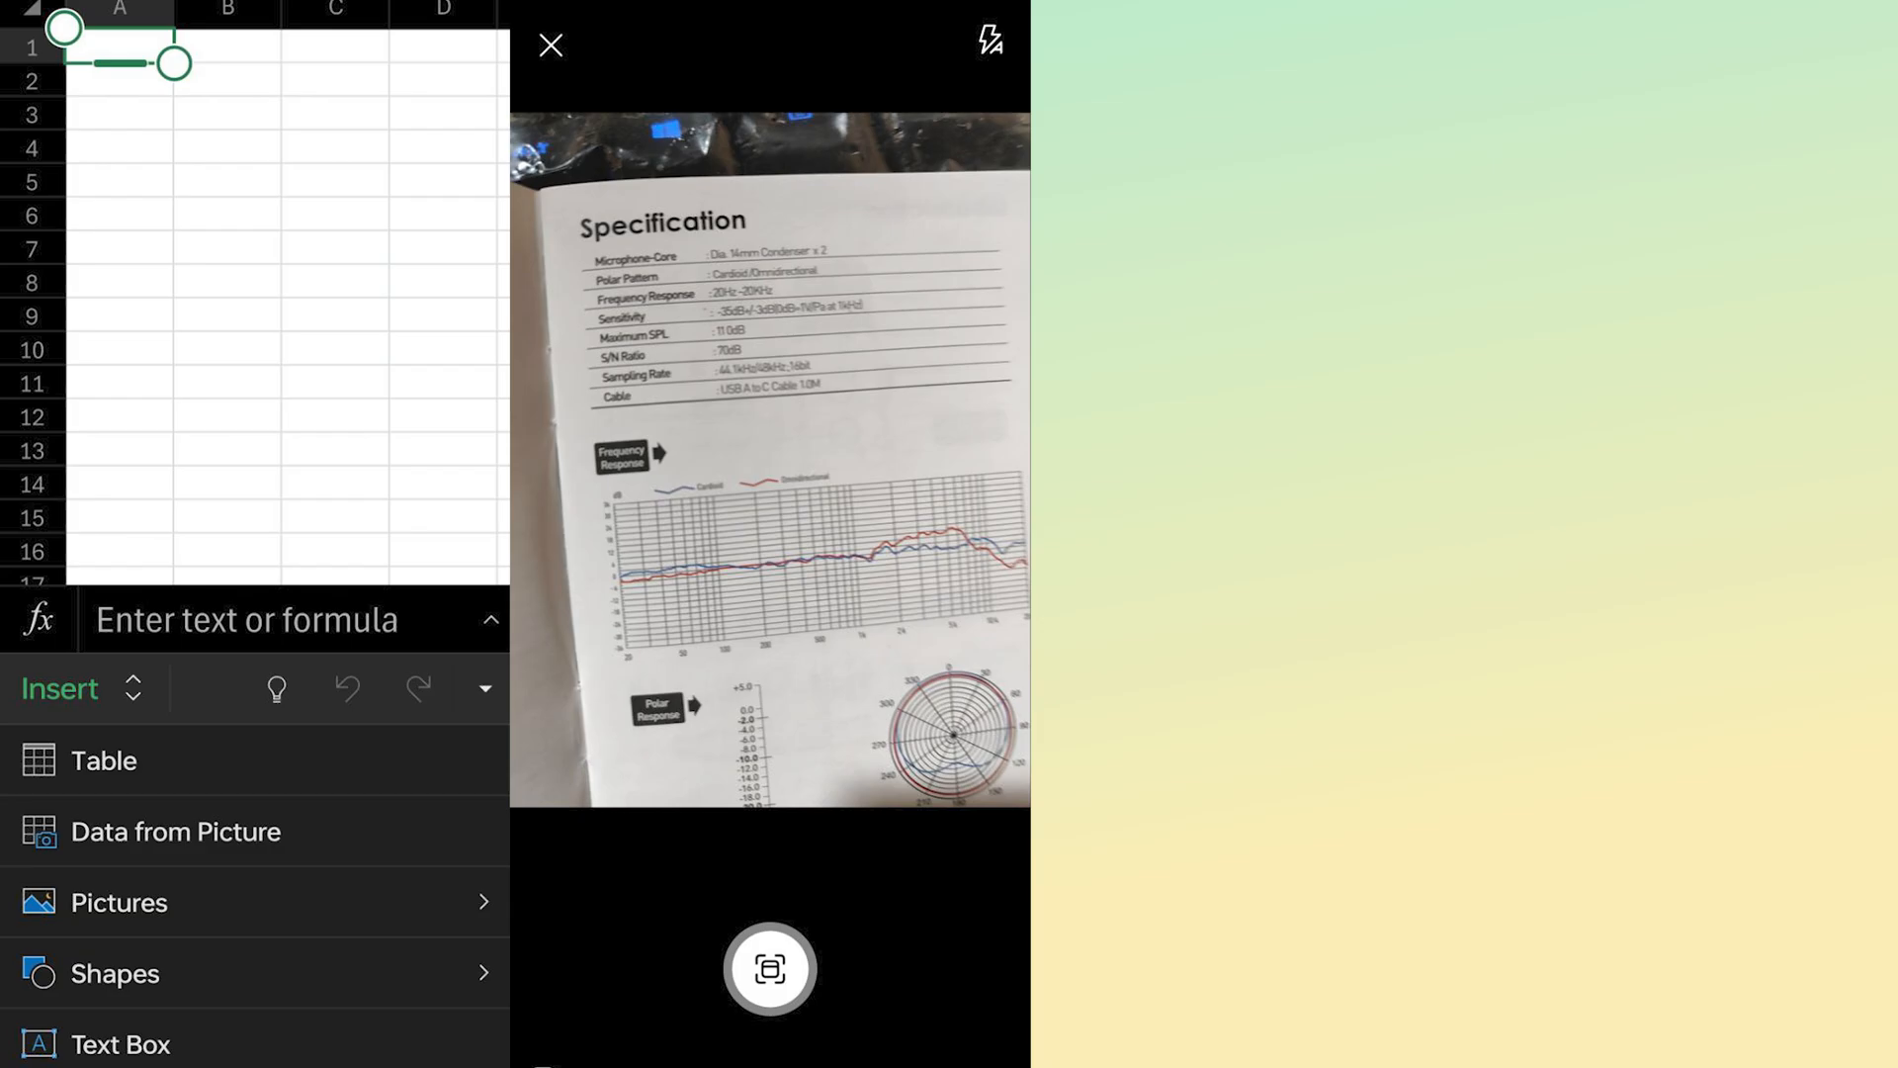
pyautogui.click(769, 967)
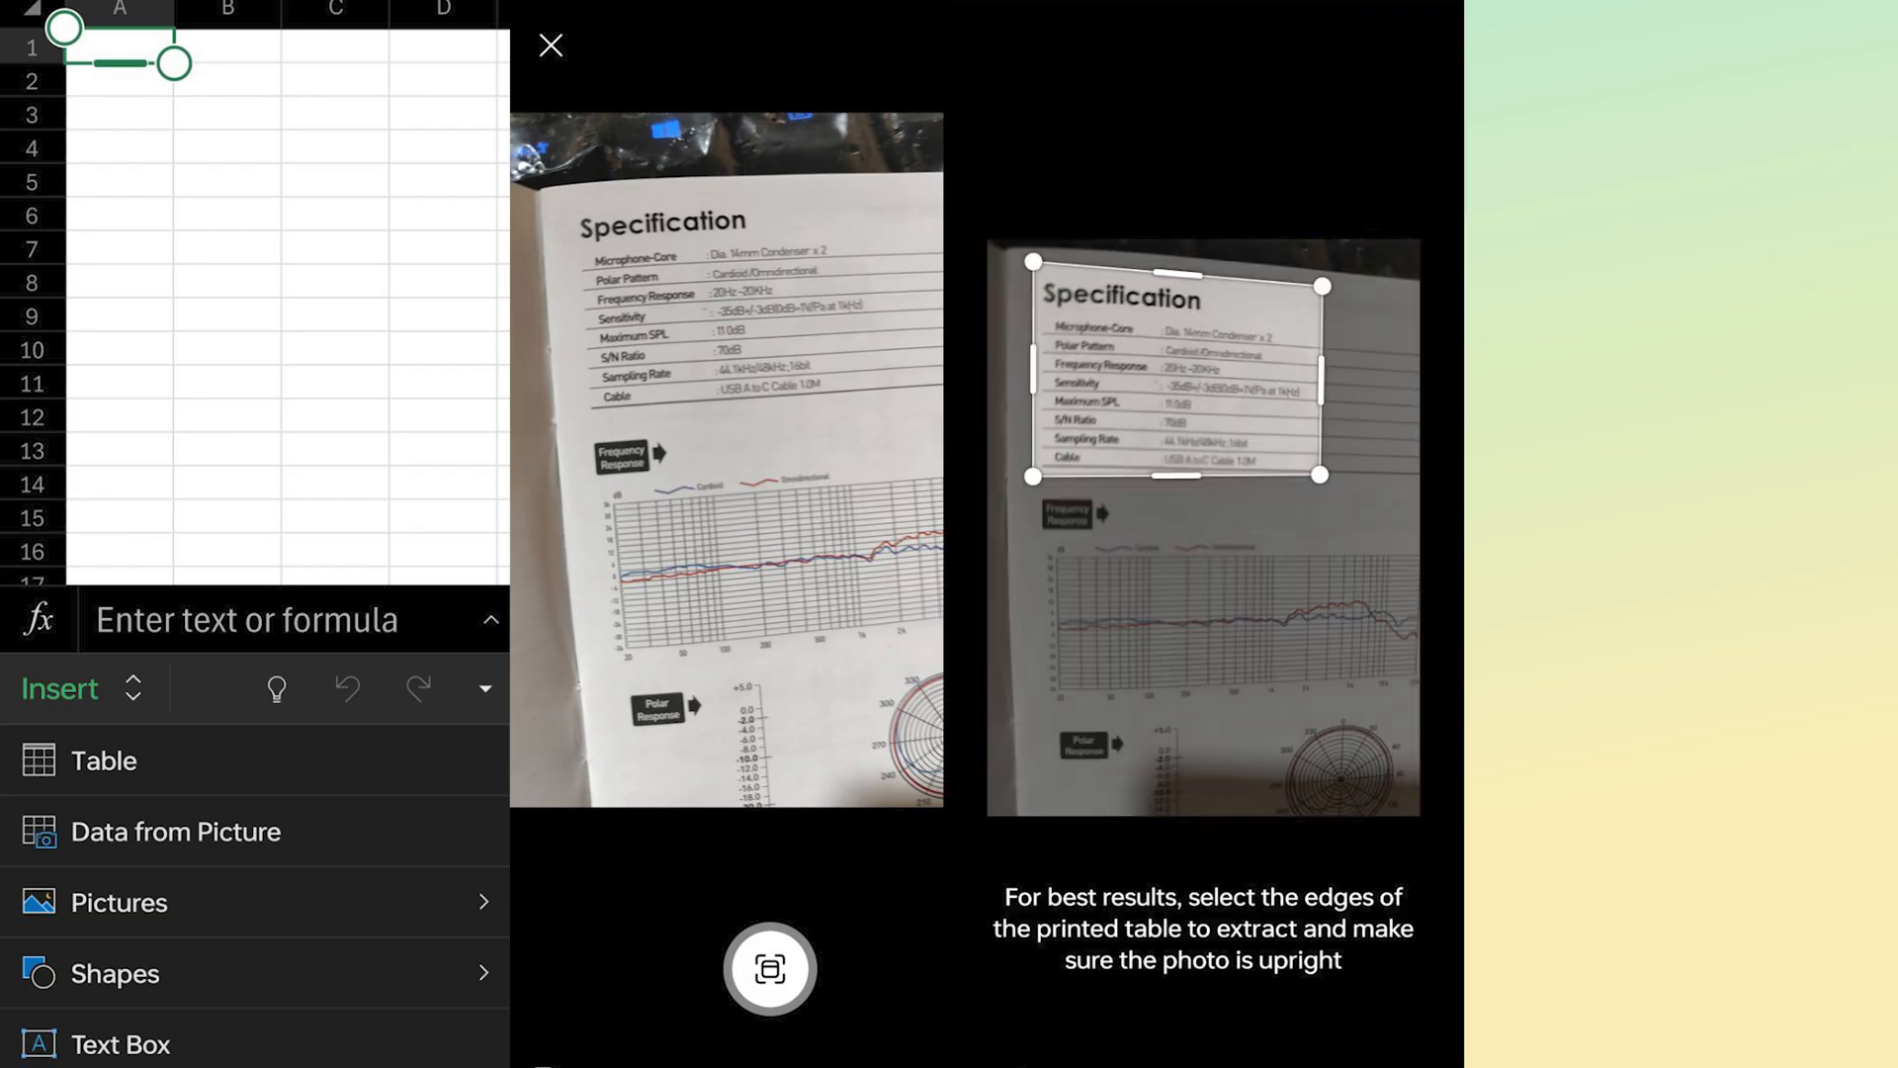
pyautogui.click(769, 966)
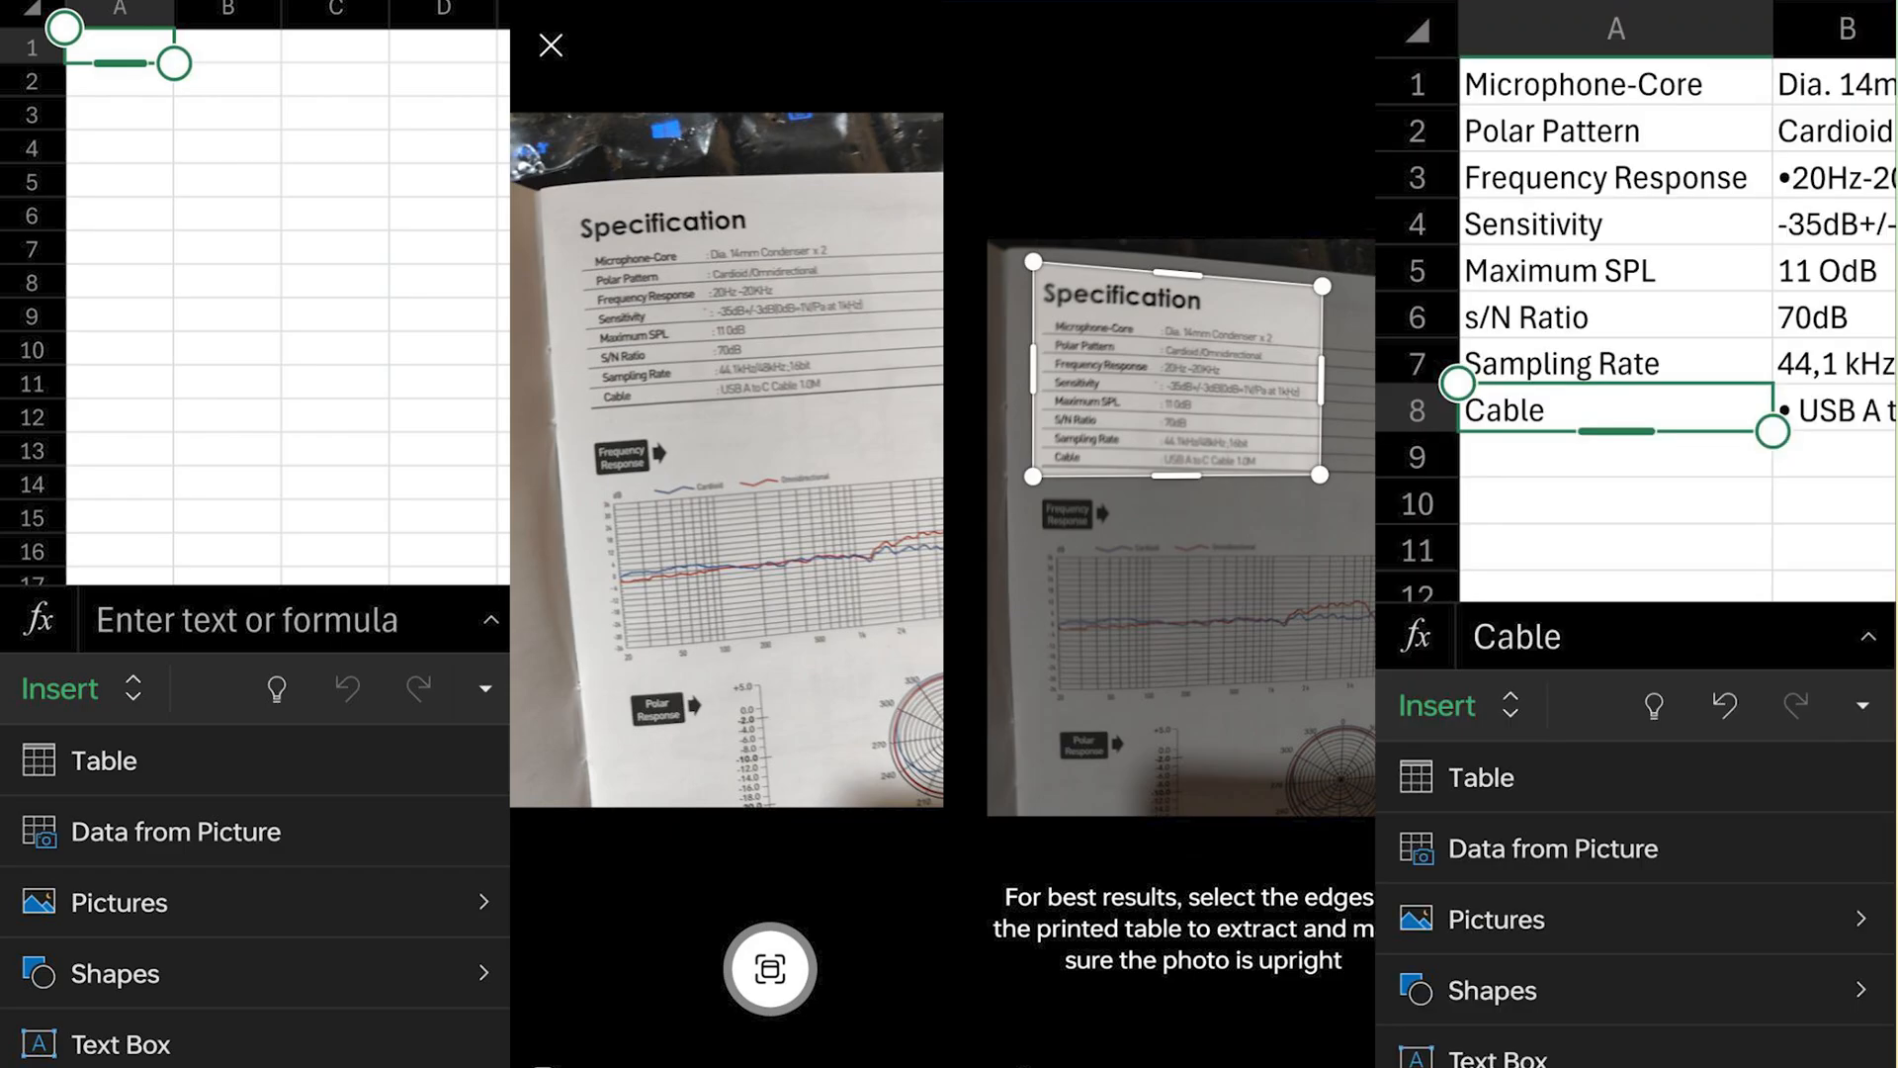